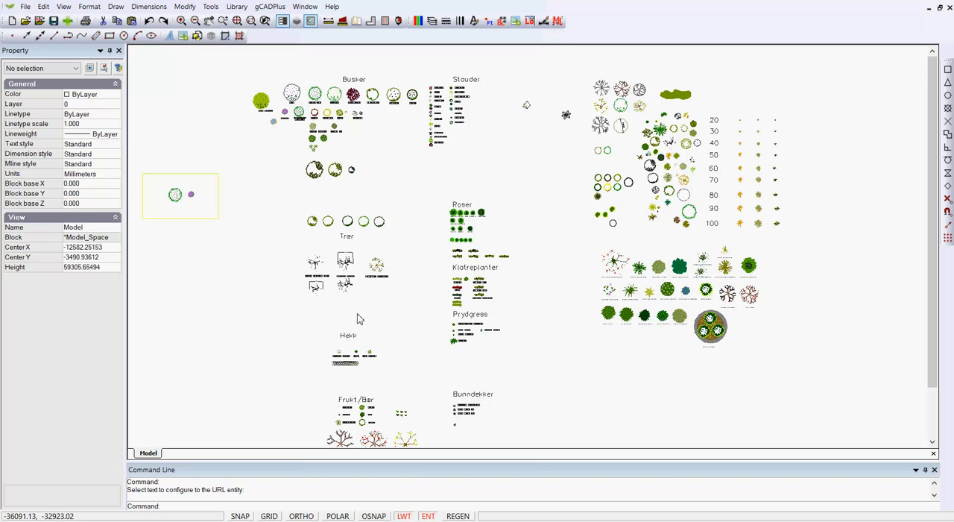
{"action": "mouse_move", "coordinate": [425, 233]}
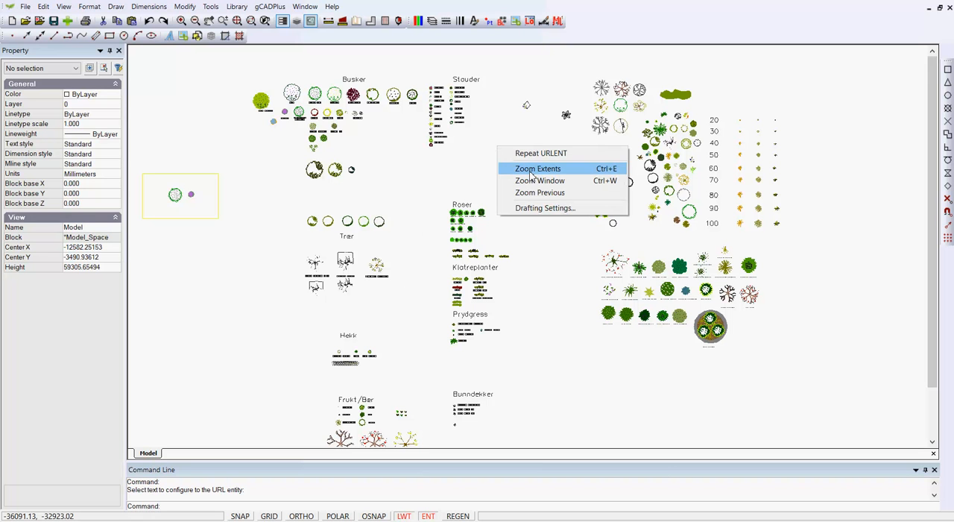
Fit the whole drawing in view, then return to the previous view of the symbols.
{"action": "left_click", "coordinate": [537, 168]}
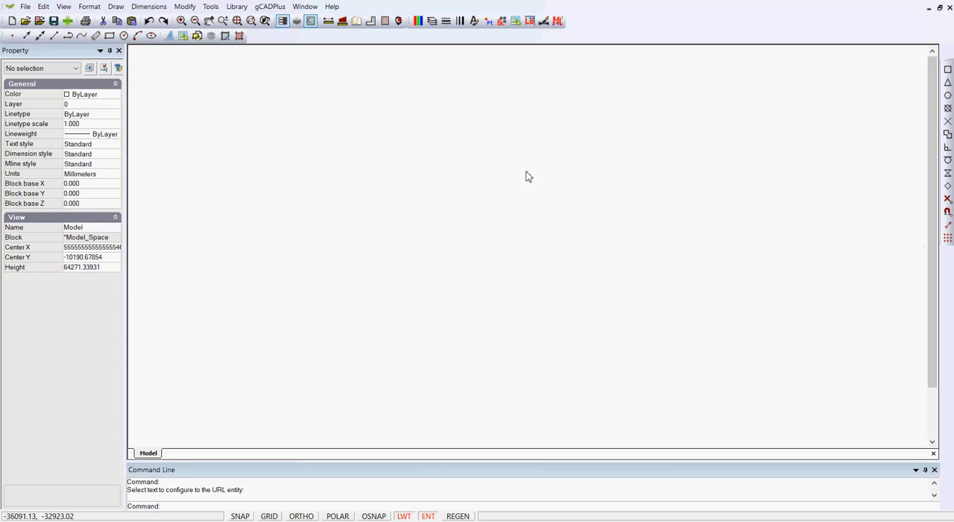
{"action": "mouse_move", "coordinate": [516, 179]}
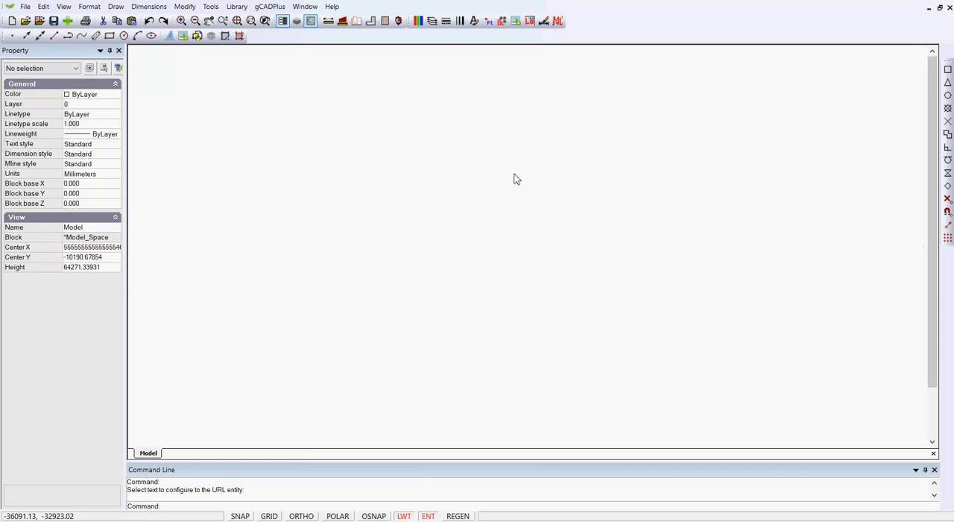
{"action": "right_click", "coordinate": [514, 179]}
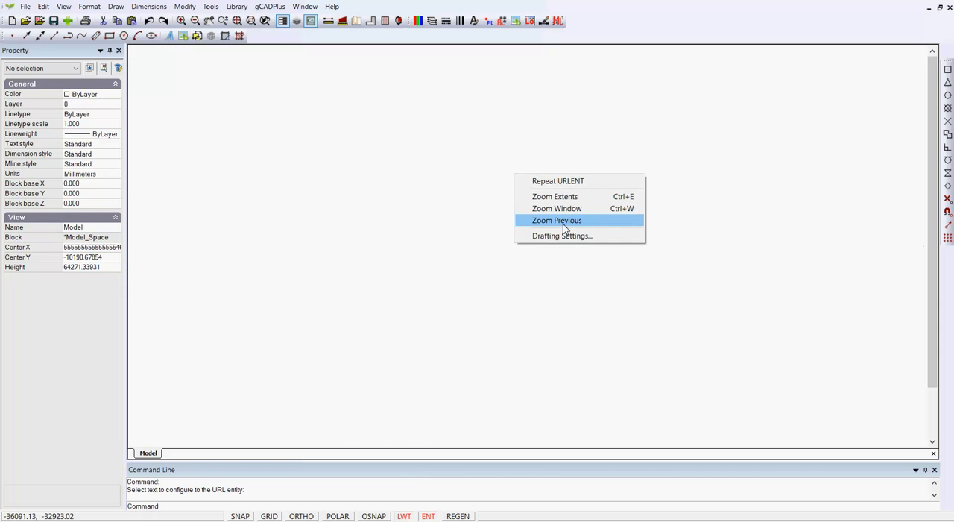
{"action": "left_click", "coordinate": [556, 219]}
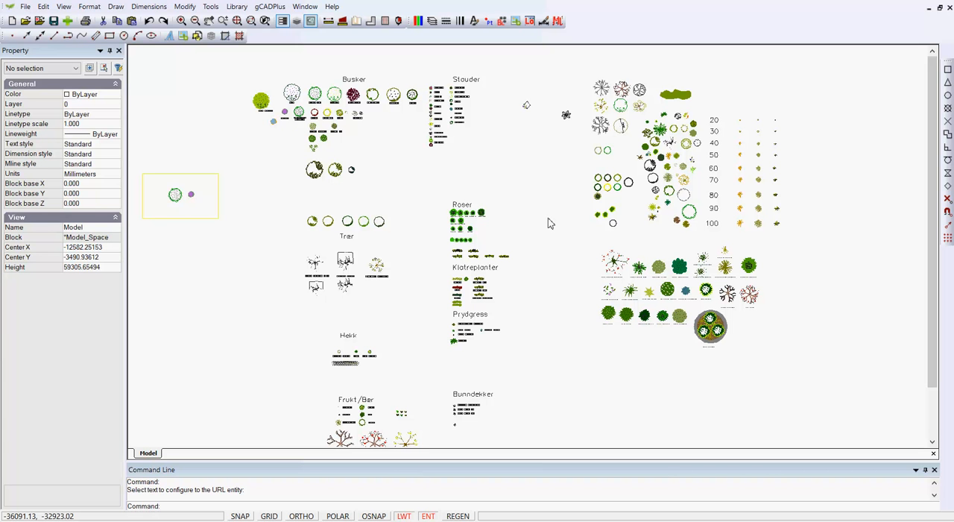
{"action": "scroll", "scroll_direction": "down", "scroll_amount": 3}
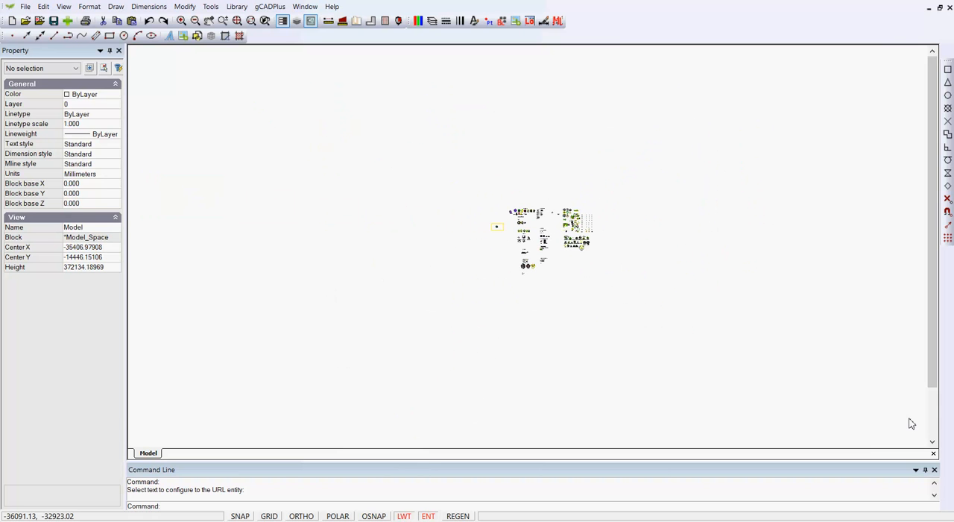
{"action": "mouse_move", "coordinate": [898, 415]}
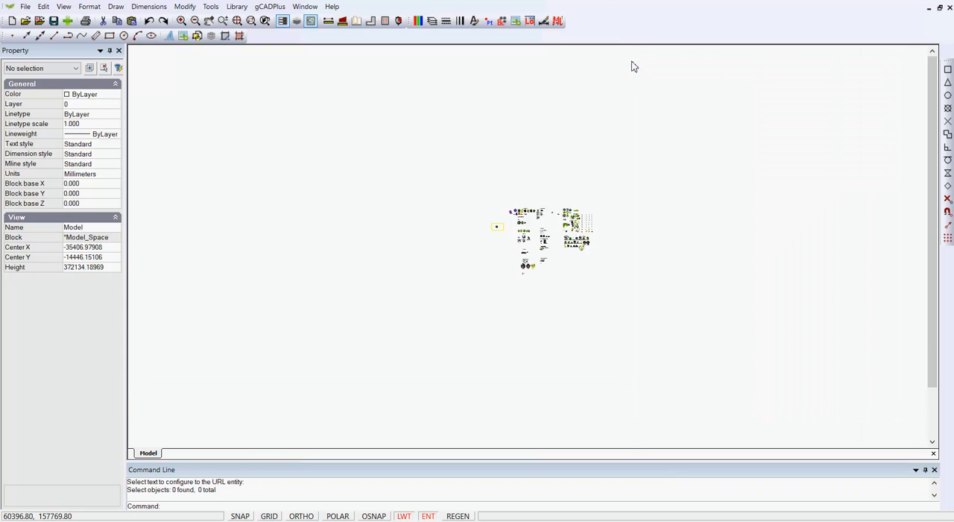
{"action": "left_click_drag", "start_coordinate": [634, 67], "coordinate": [198, 73]}
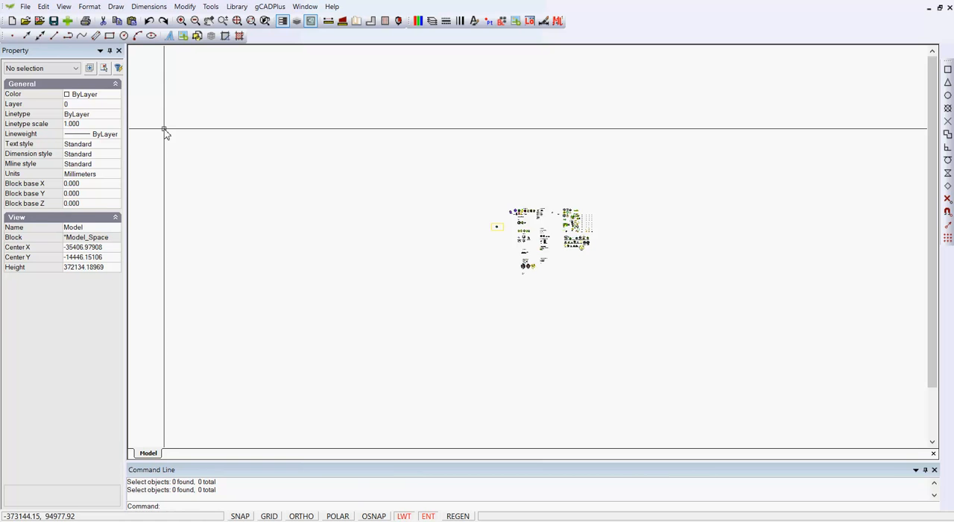
{"action": "mouse_move", "coordinate": [227, 140]}
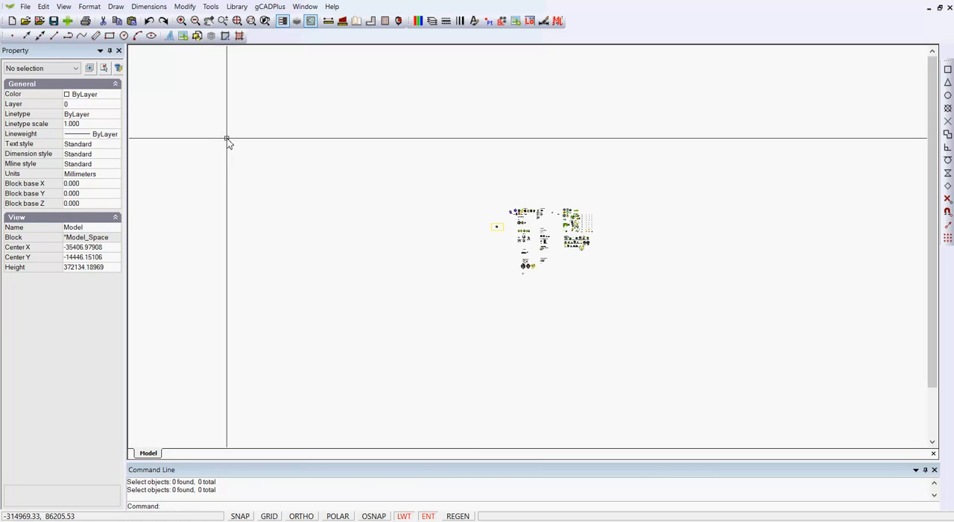
{"action": "right_click", "coordinate": [227, 142]}
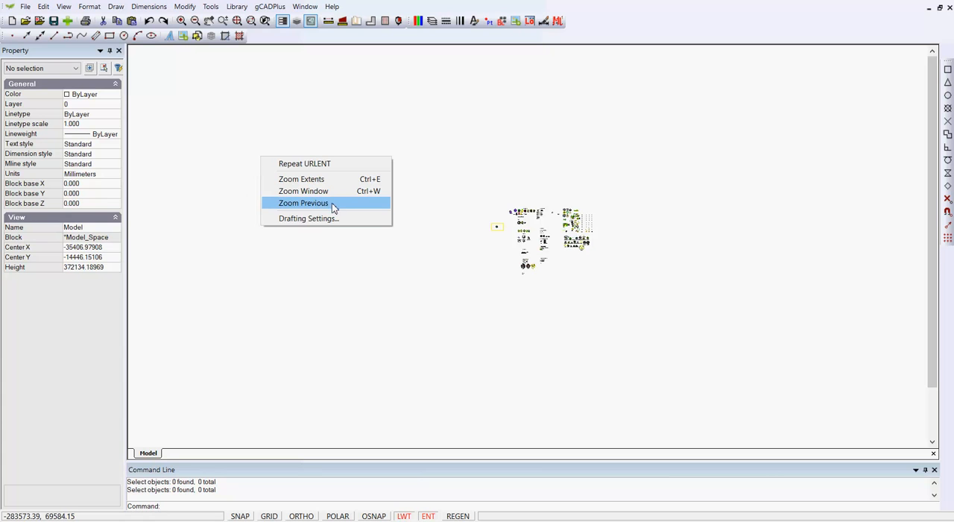
{"action": "left_click", "coordinate": [304, 191]}
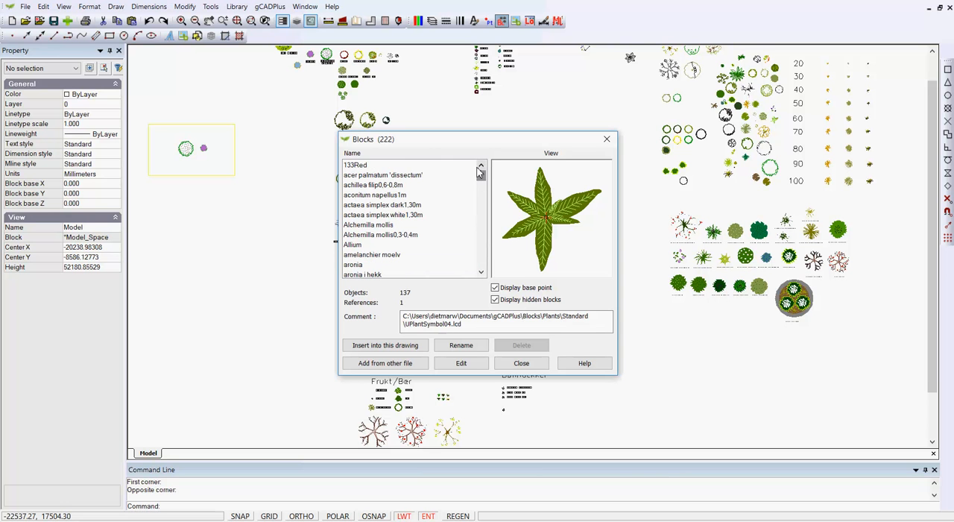
Preview 133Red, AstibleSpike, aronia i hekk and AstibleSpikeWhite, then select astilbe pink (0 objects, 93 references).
{"action": "left_click", "coordinate": [355, 164]}
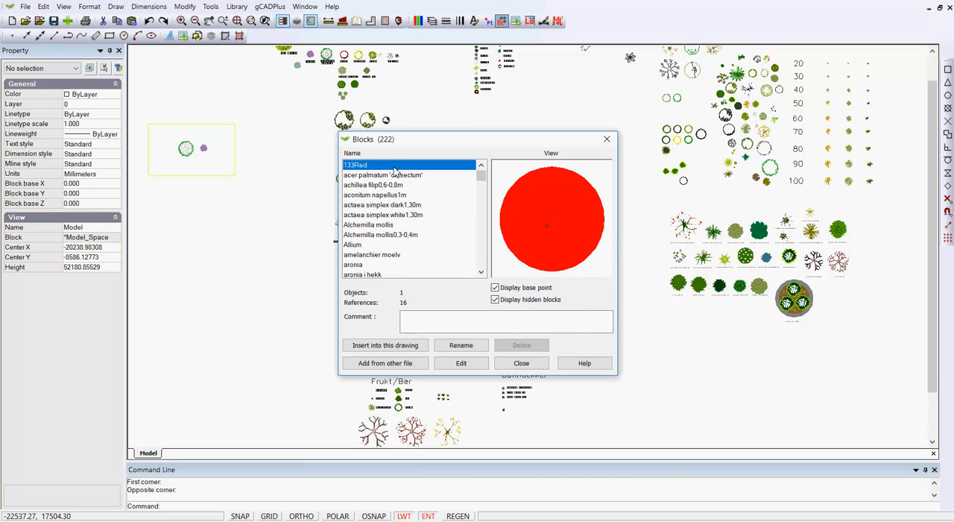
{"action": "left_click", "coordinate": [383, 215]}
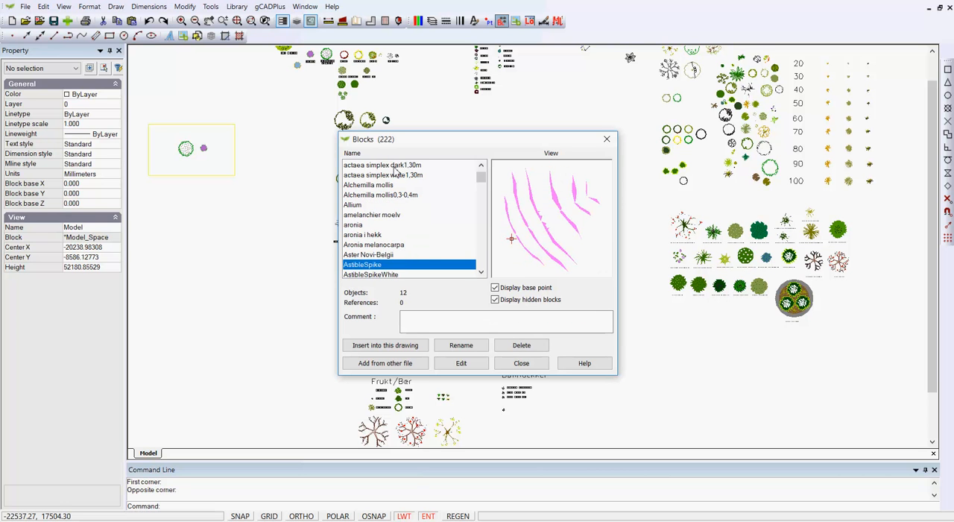
{"action": "left_click", "coordinate": [386, 264]}
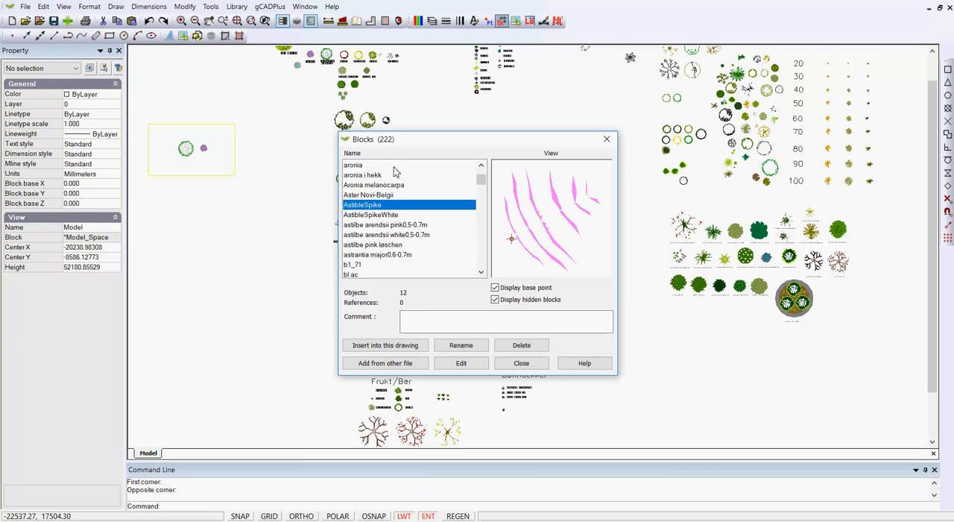
{"action": "left_click", "coordinate": [363, 175]}
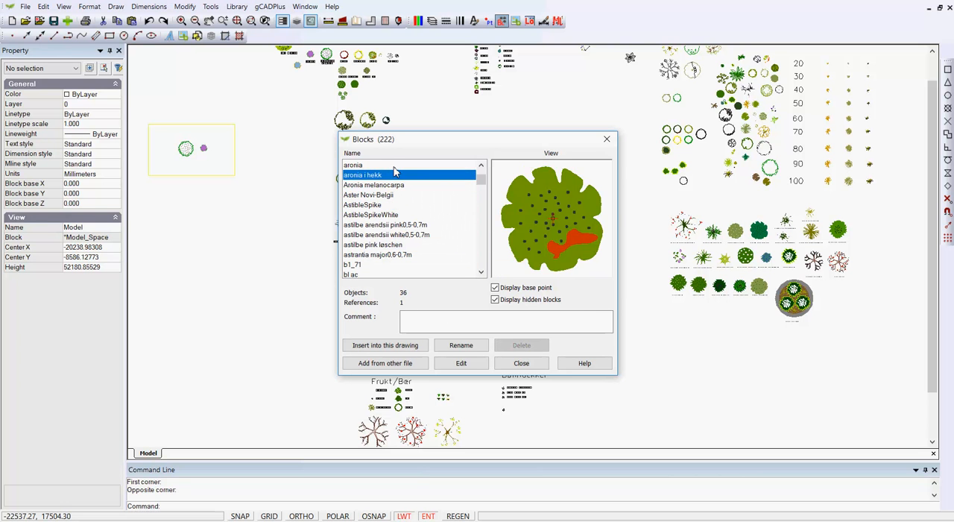
{"action": "left_click", "coordinate": [370, 215]}
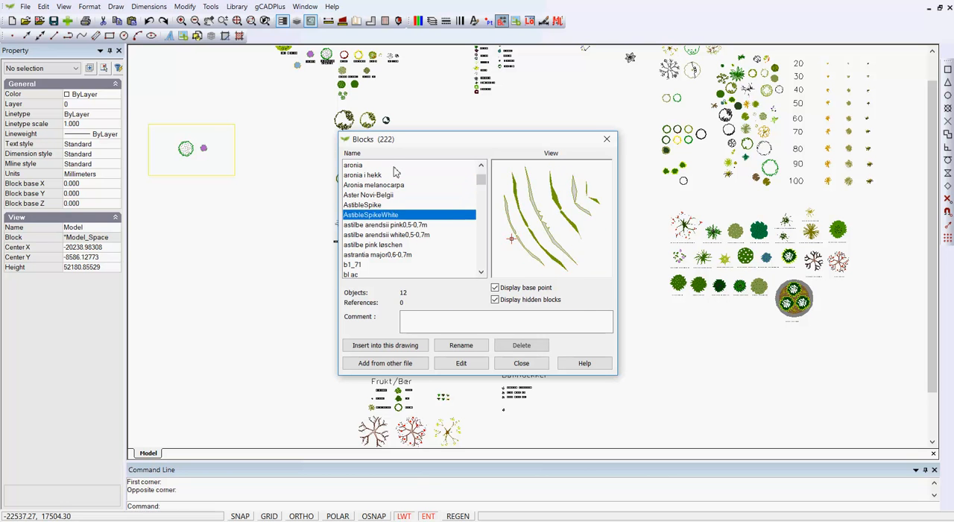
{"action": "left_click", "coordinate": [373, 244]}
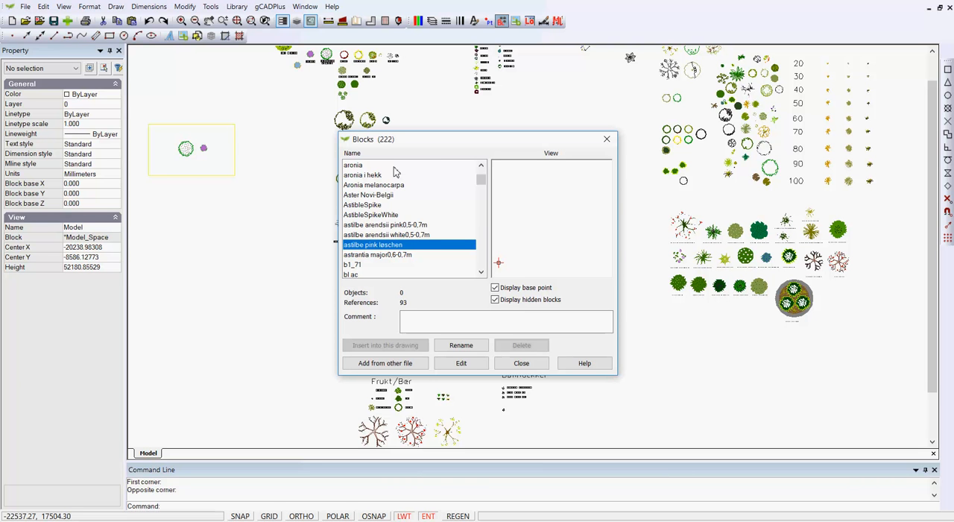
{"action": "mouse_move", "coordinate": [558, 151]}
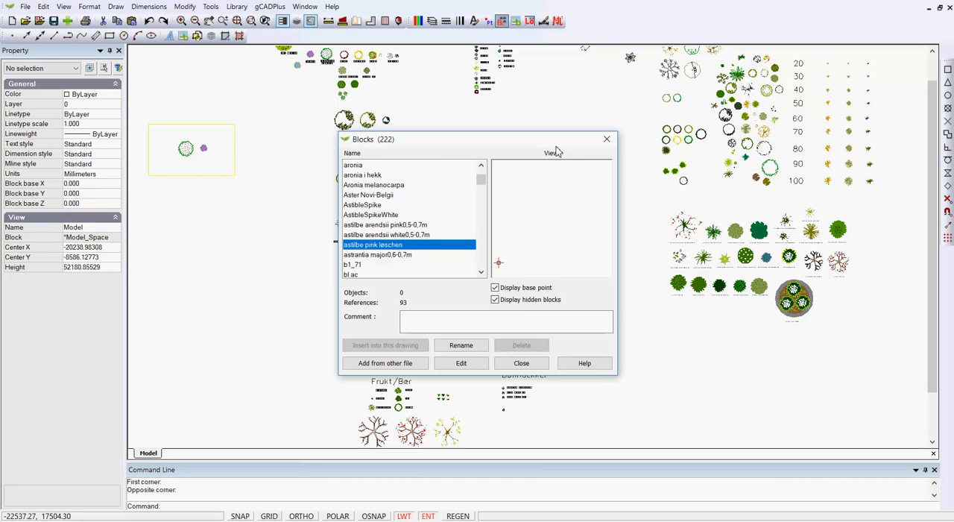
{"action": "mouse_move", "coordinate": [545, 246]}
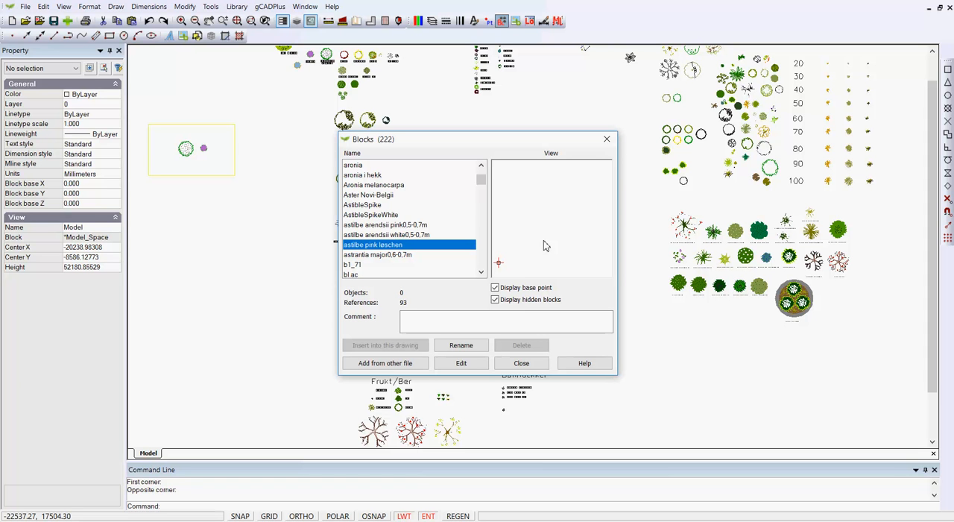
{"action": "mouse_move", "coordinate": [550, 238]}
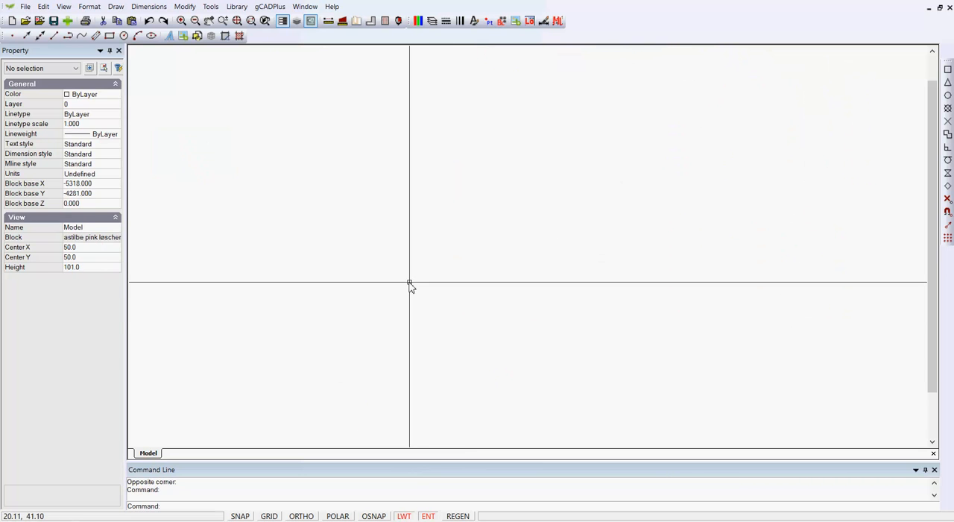
{"action": "mouse_move", "coordinate": [211, 104]}
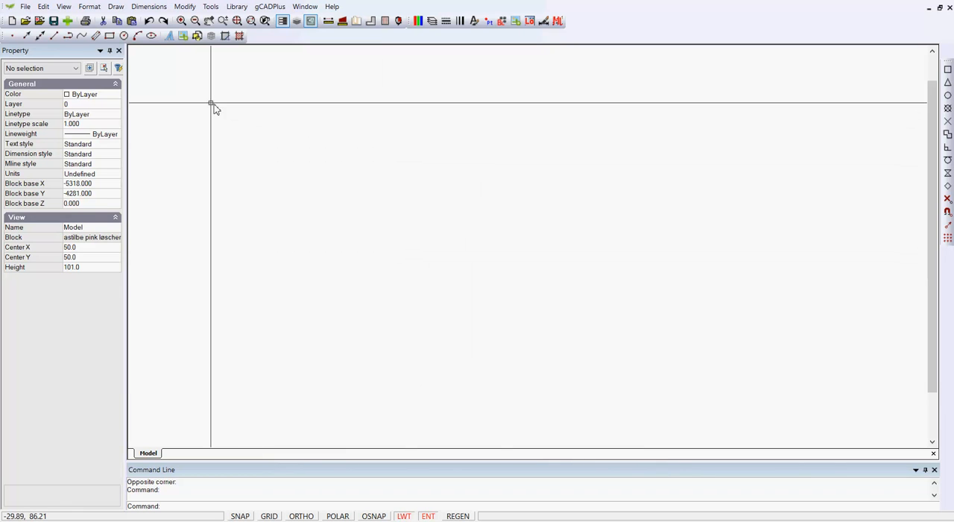
{"action": "mouse_move", "coordinate": [150, 73]}
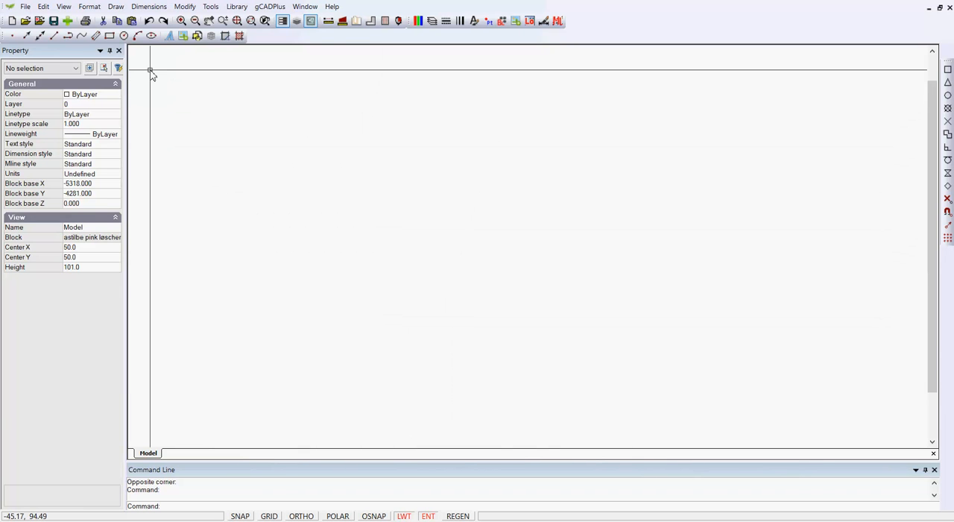
Place a multiline text object reading 'FIND' inside the astilbe pink löschen block.
{"action": "left_click", "coordinate": [115, 6]}
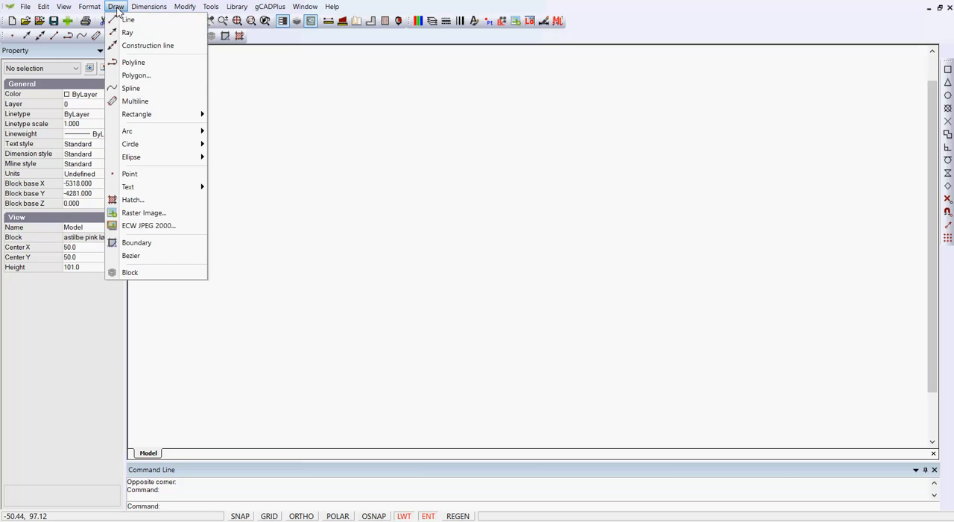
{"action": "left_click", "coordinate": [148, 6]}
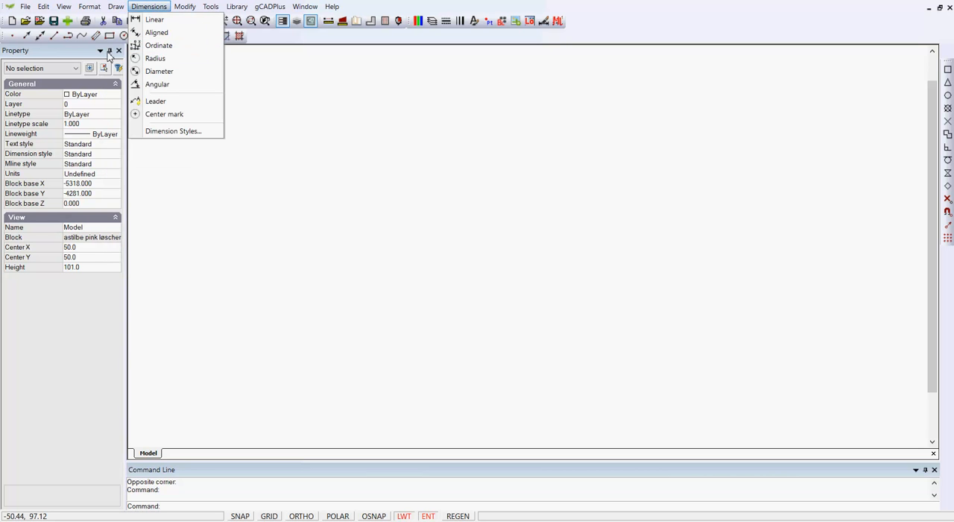
{"action": "left_click", "coordinate": [115, 6]}
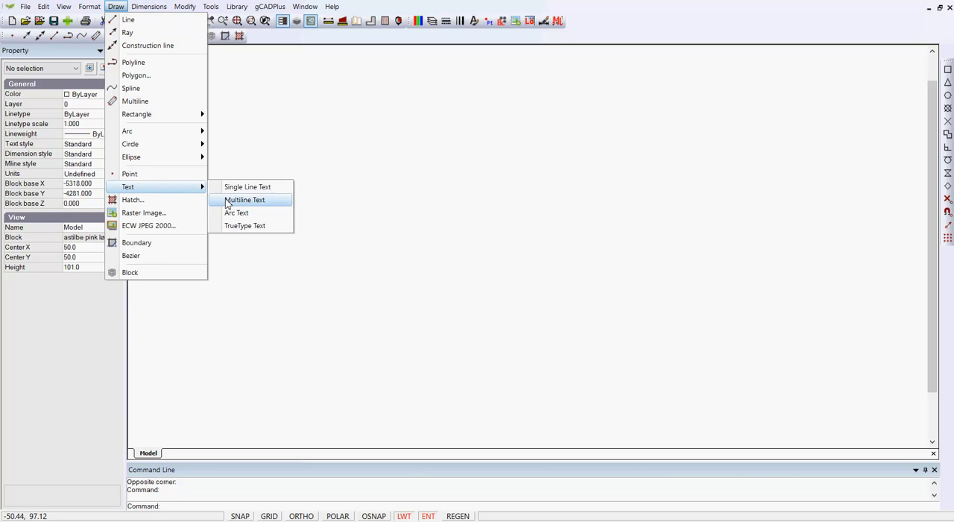
{"action": "left_click", "coordinate": [247, 186]}
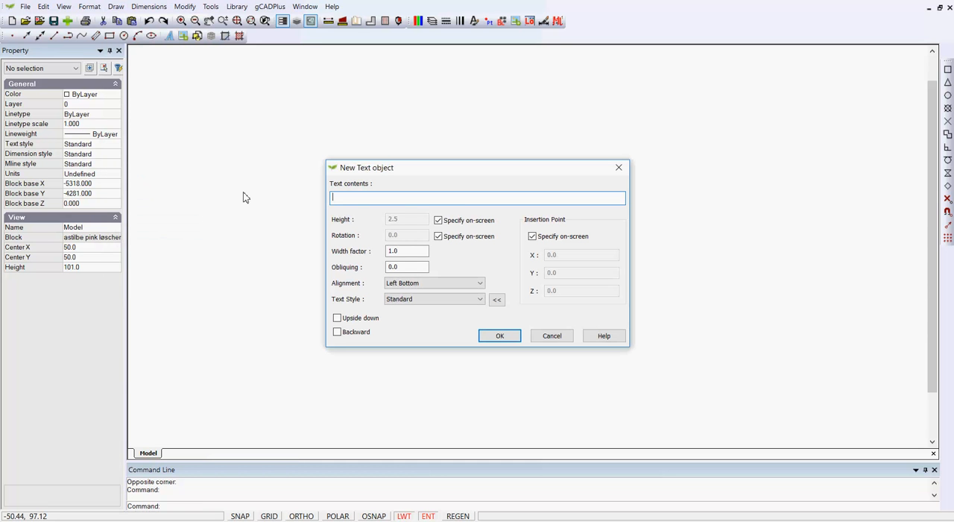
{"action": "type", "text": "FIN"}
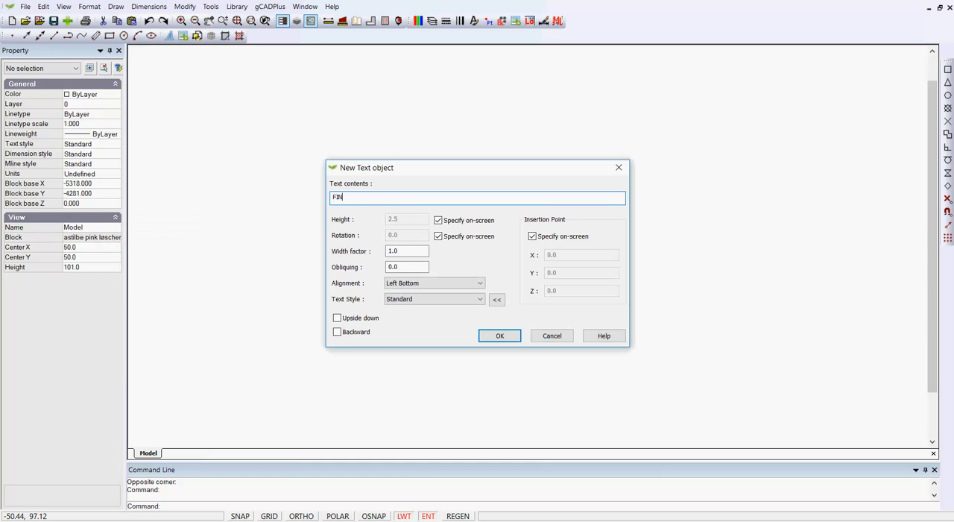
{"action": "type", "text": "D"}
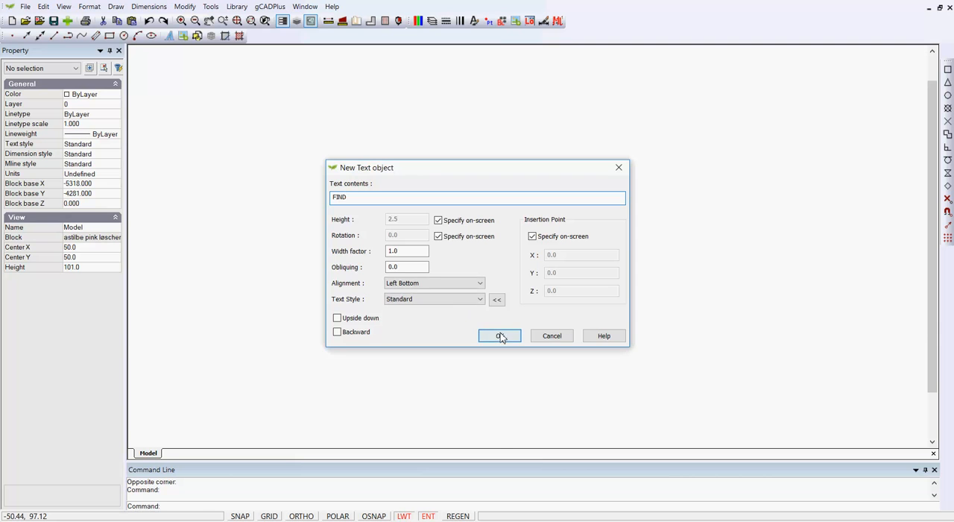
{"action": "left_click", "coordinate": [499, 335]}
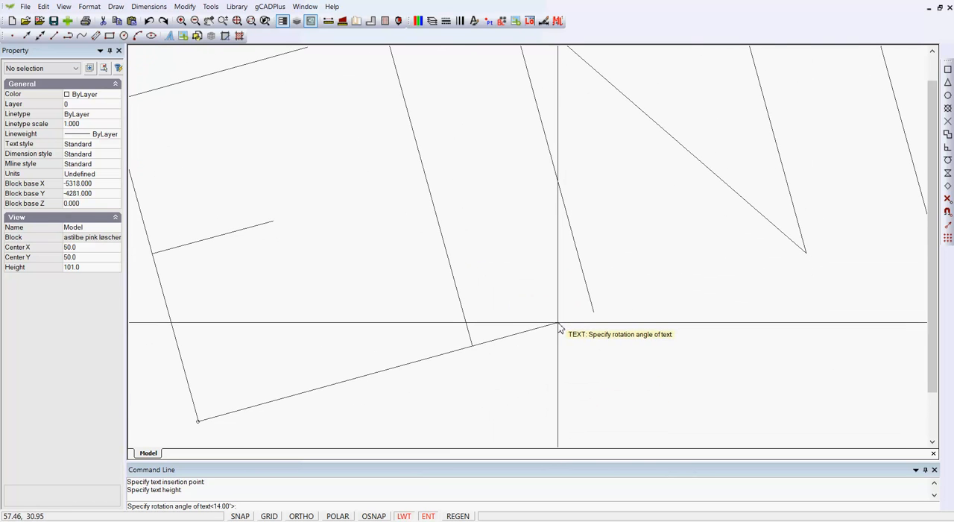
{"action": "right_click", "coordinate": [560, 328]}
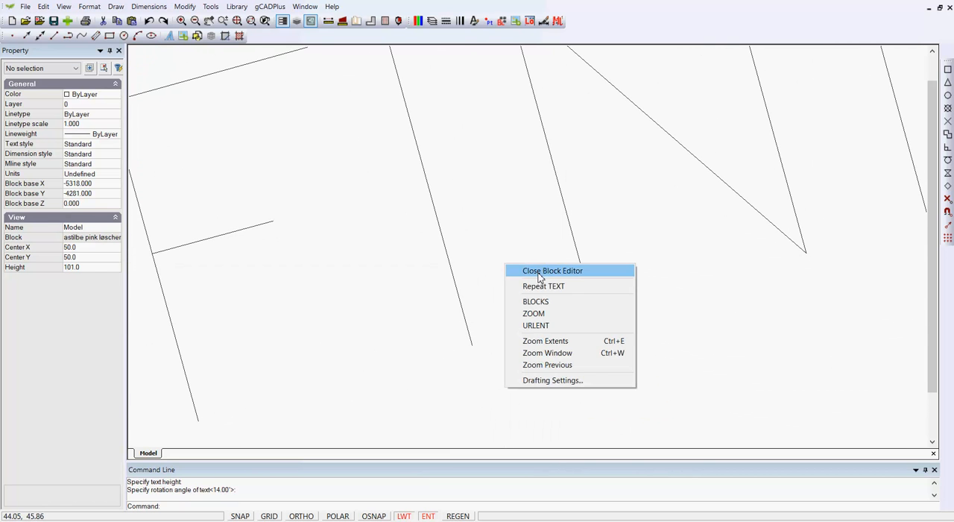
Close the block editor and zoom to see FIND labels across the library.
{"action": "left_click", "coordinate": [551, 271]}
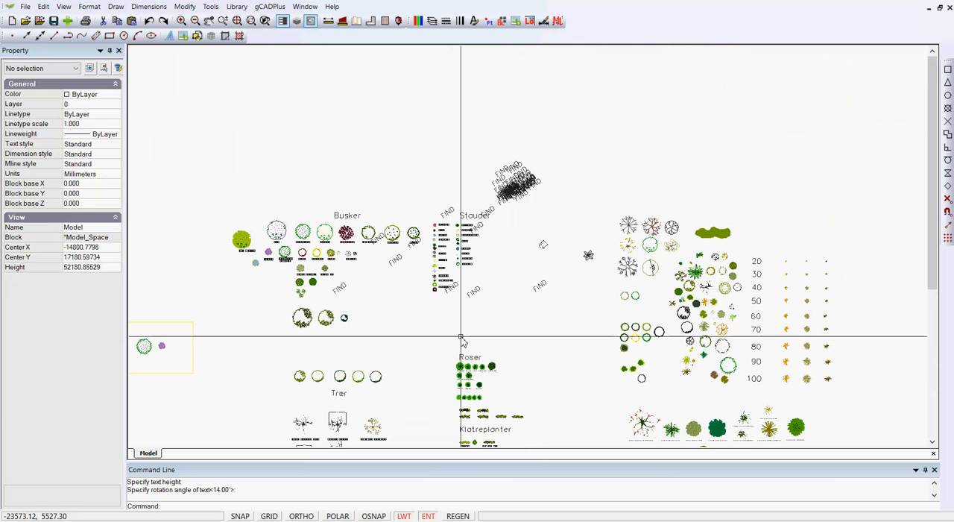
{"action": "scroll", "scroll_direction": "up", "scroll_amount": 3}
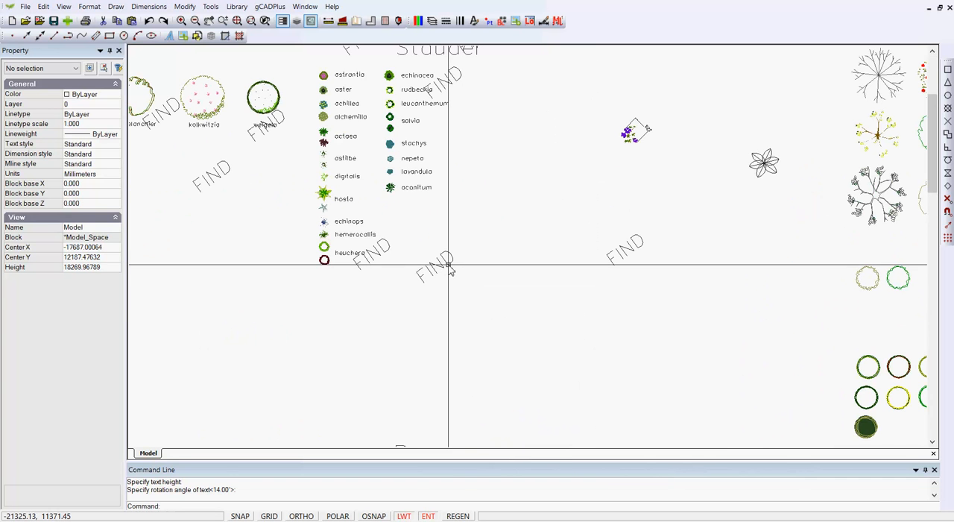
{"action": "mouse_move", "coordinate": [447, 267]}
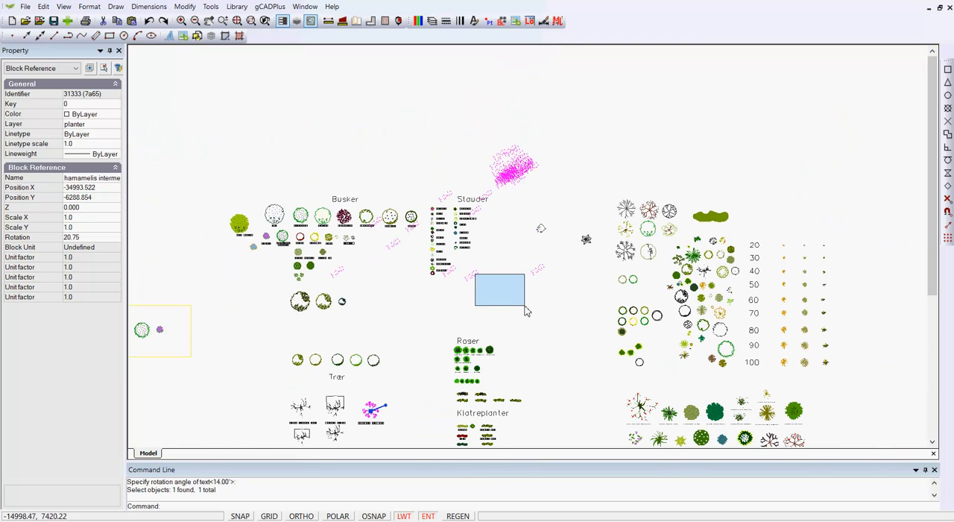
Select all 84 matching astilbe pink references, delete them, and zoom out to check.
{"action": "left_click", "coordinate": [523, 311]}
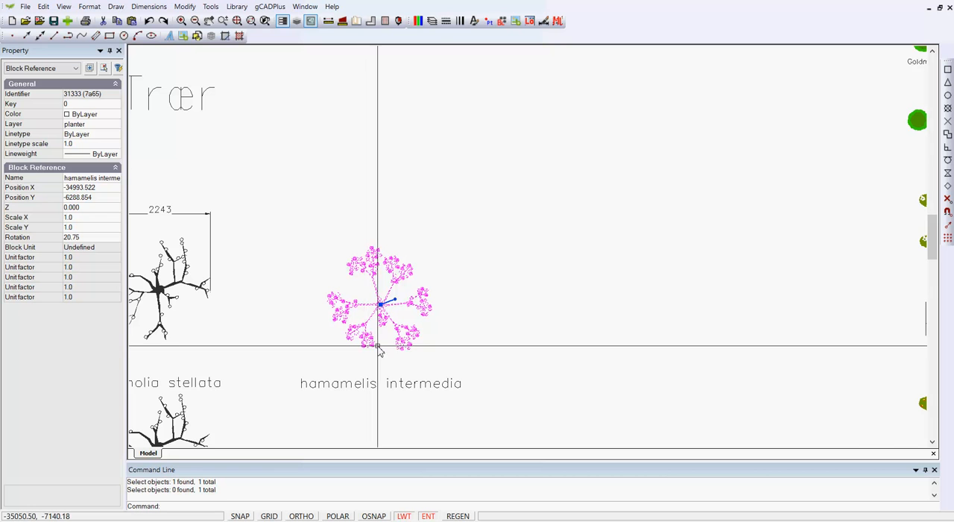
{"action": "scroll", "scroll_direction": "down", "scroll_amount": 3}
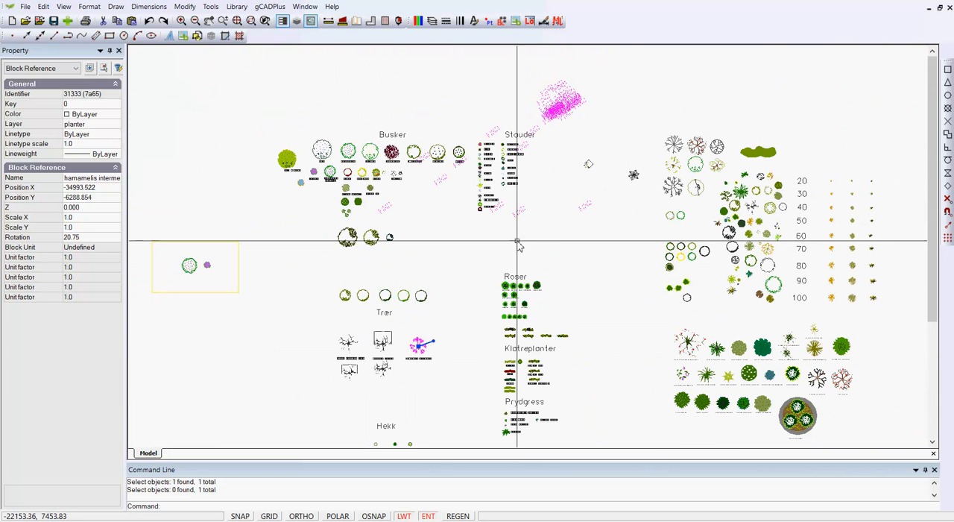
{"action": "mouse_move", "coordinate": [441, 220]}
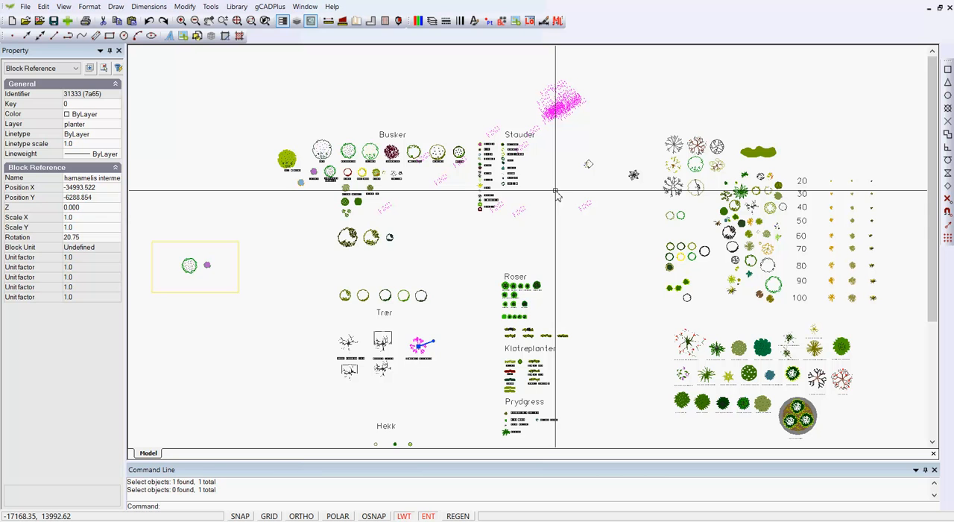
{"action": "mouse_move", "coordinate": [421, 383]}
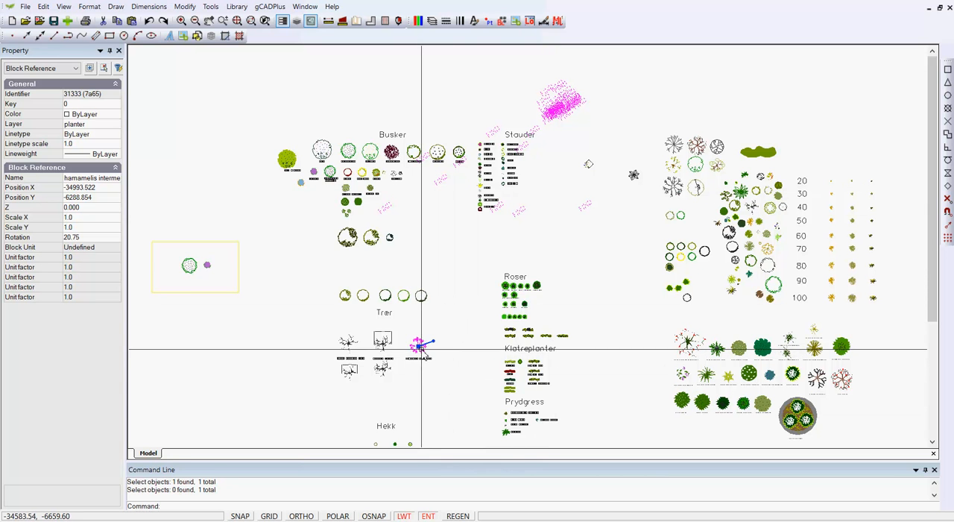
{"action": "mouse_move", "coordinate": [421, 356]}
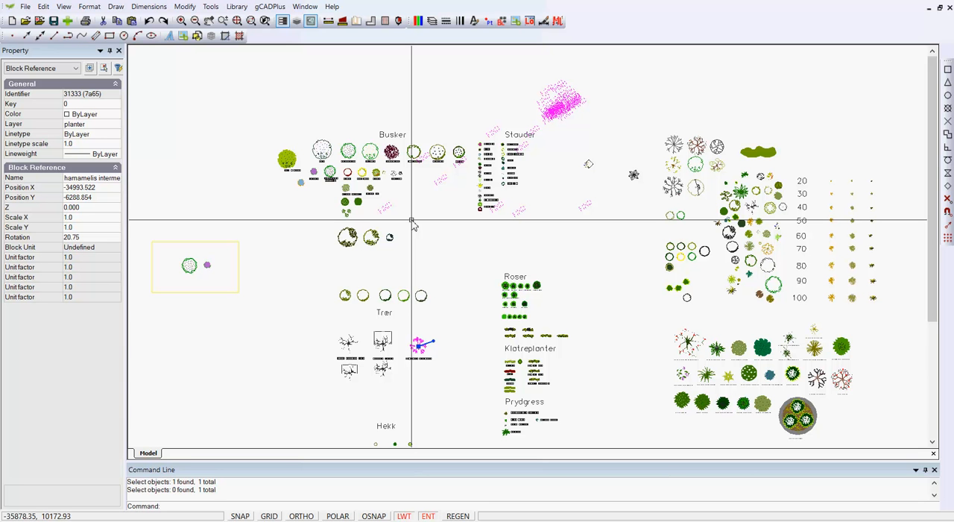
{"action": "mouse_move", "coordinate": [447, 260]}
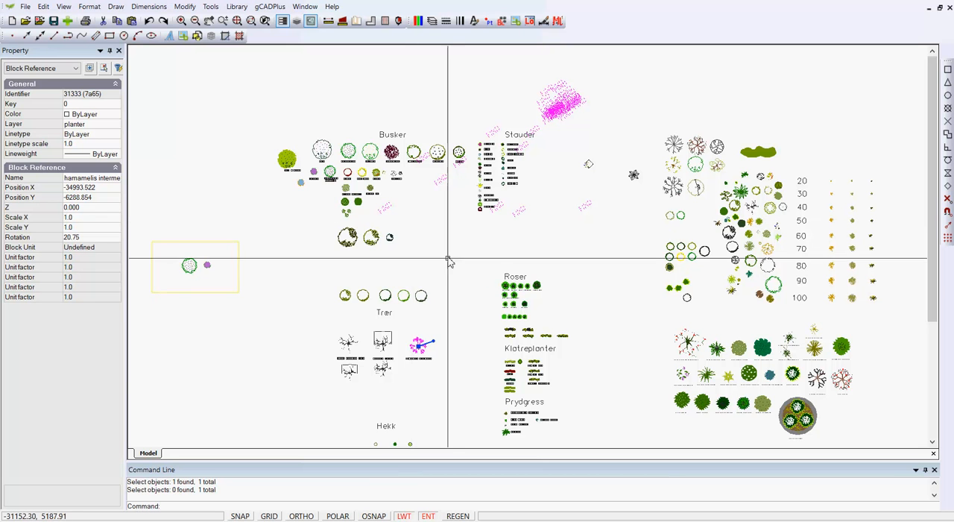
{"action": "mouse_move", "coordinate": [447, 283]}
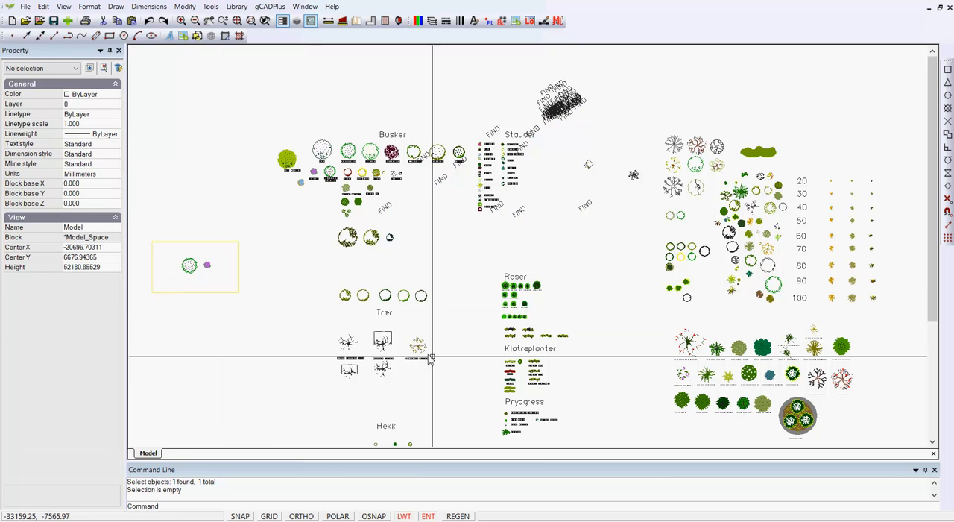
{"action": "right_click", "coordinate": [418, 347]}
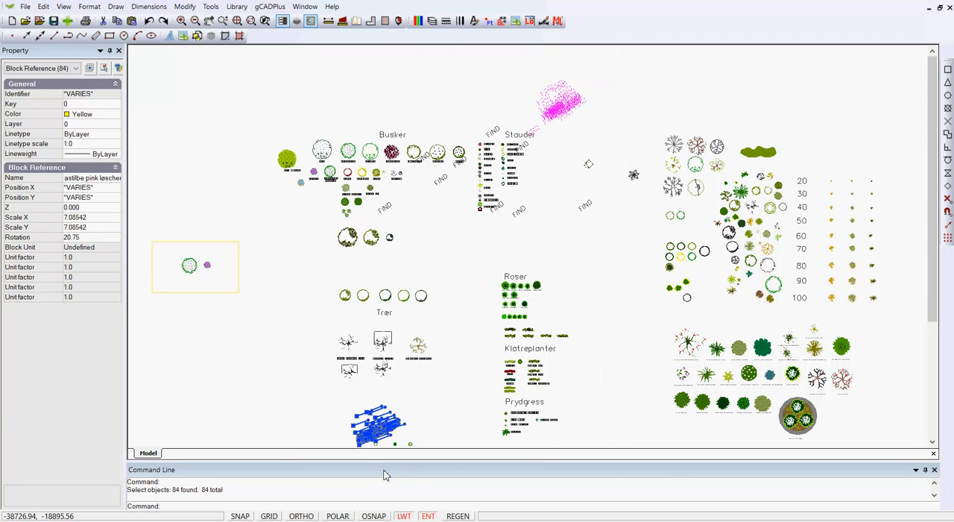
{"action": "mouse_move", "coordinate": [589, 111]}
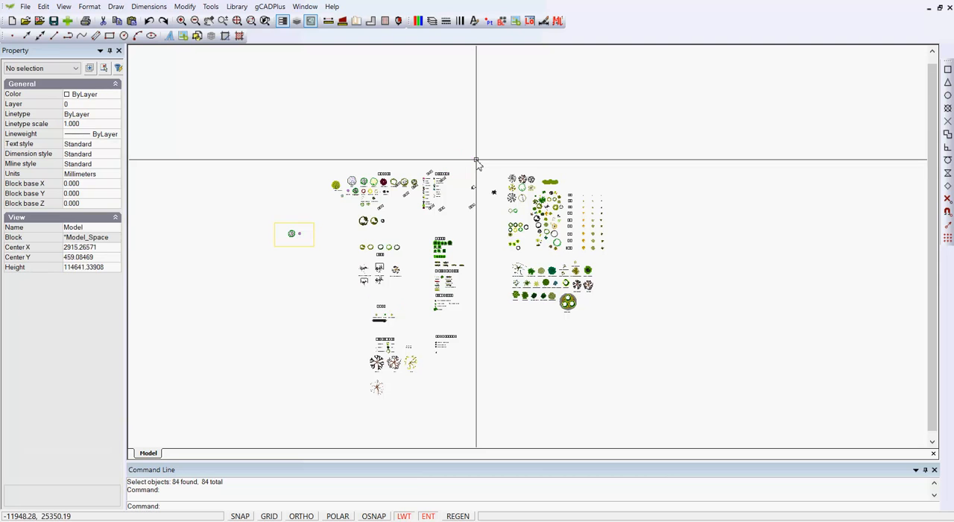
{"action": "scroll", "scroll_direction": "up", "scroll_amount": 3}
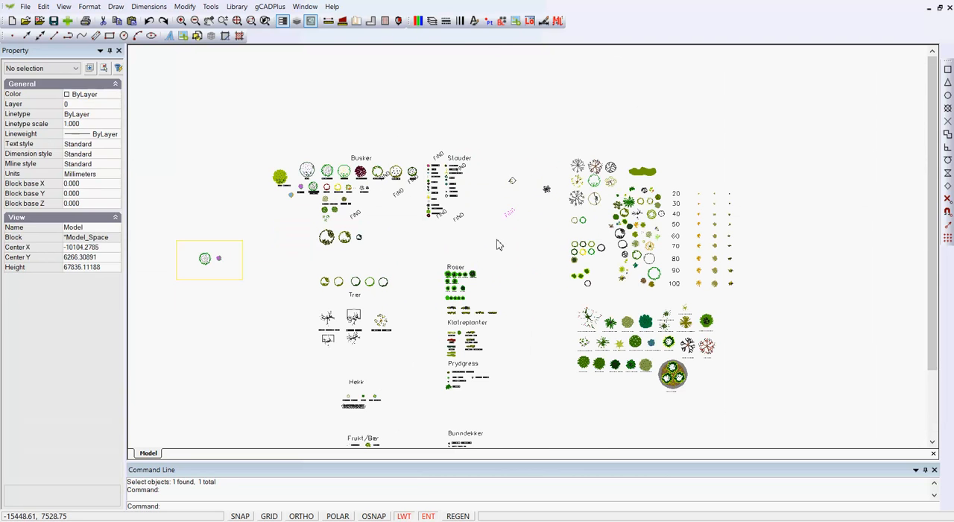
{"action": "mouse_move", "coordinate": [468, 163]}
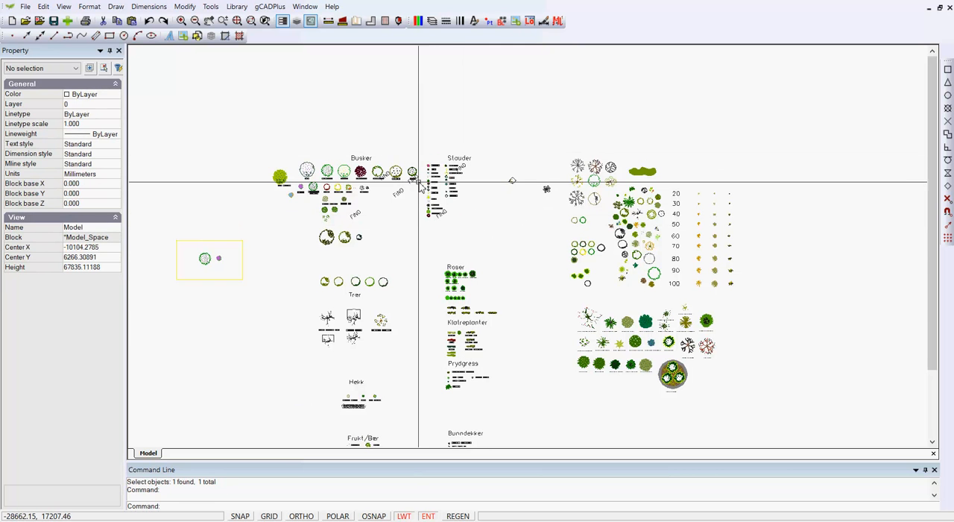
{"action": "left_click", "coordinate": [355, 216]}
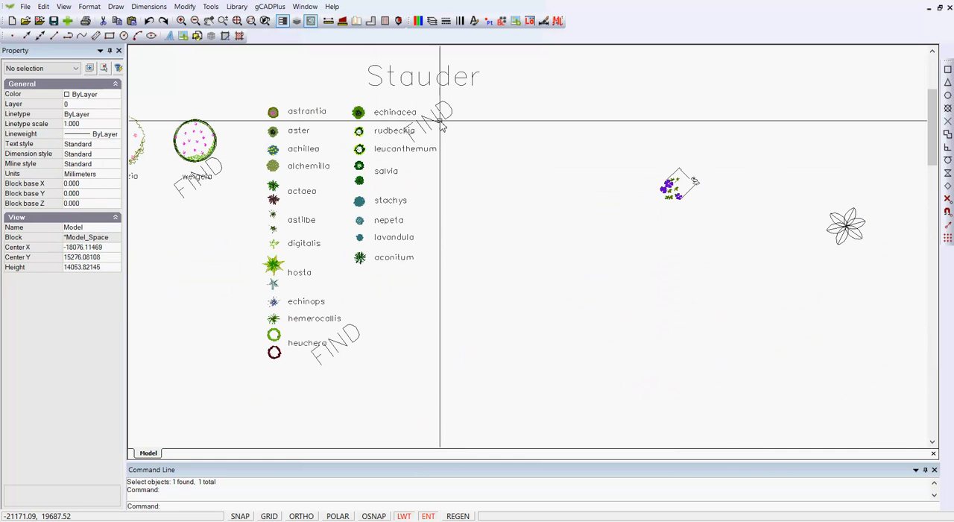
{"action": "left_click", "coordinate": [350, 343]}
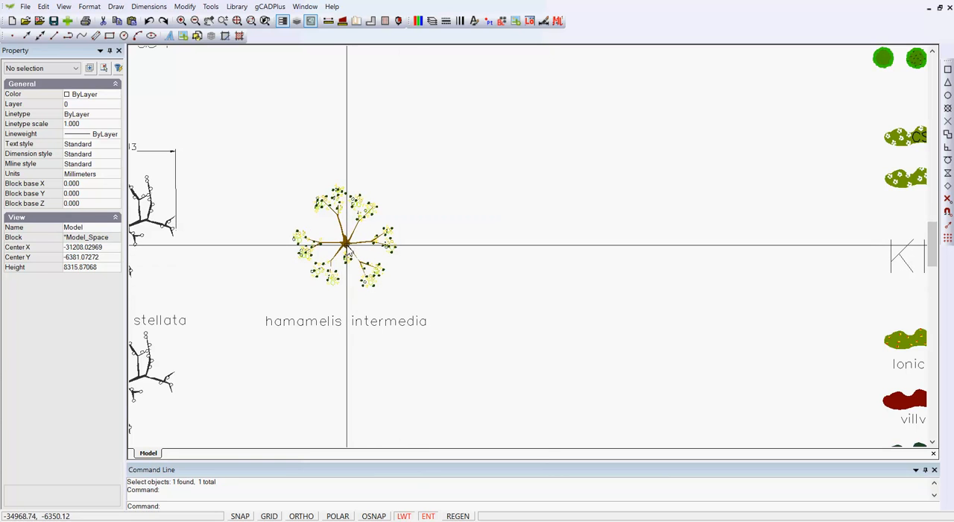
Inspect a hamamelis intermedia polyline, then window-select all 953 of its pieces.
{"action": "left_click", "coordinate": [343, 238]}
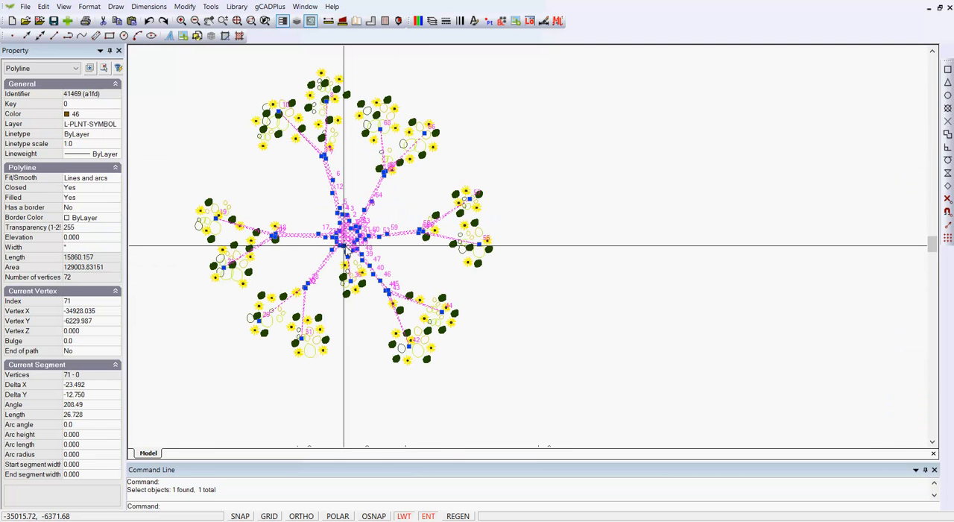
{"action": "mouse_move", "coordinate": [359, 323]}
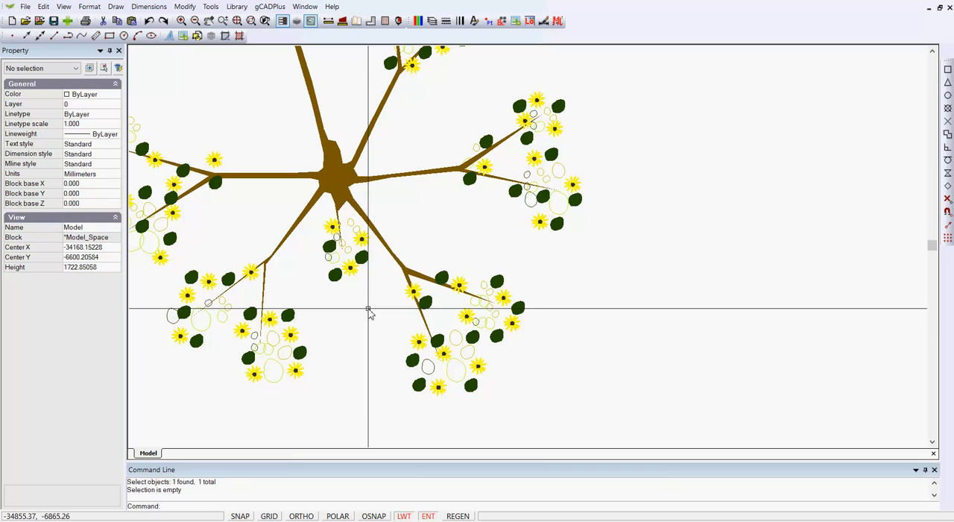
{"action": "scroll", "scroll_direction": "down", "scroll_amount": 3}
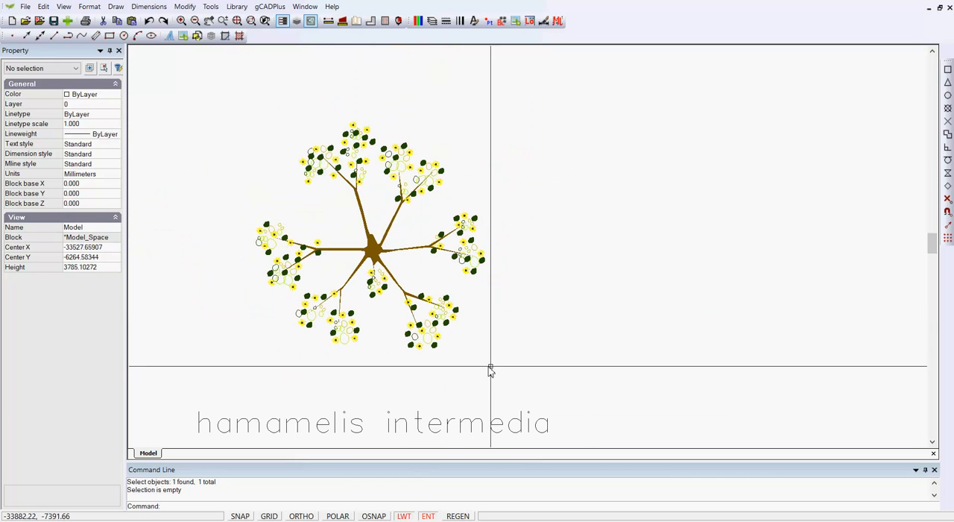
{"action": "left_click_drag", "start_coordinate": [489, 371], "coordinate": [237, 112]}
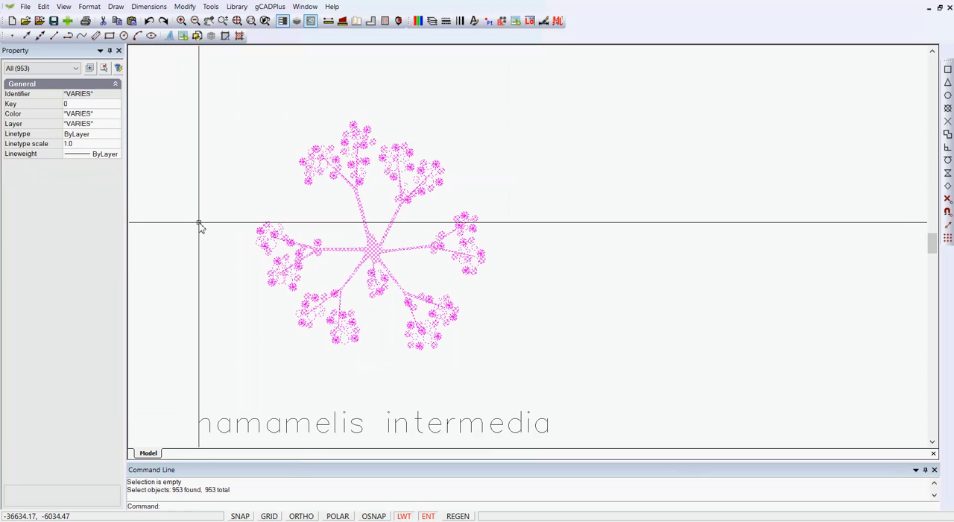
Redefine the selected pieces as the existing 'hamamelis intermedia' block with a picked base point.
{"action": "right_click", "coordinate": [199, 225]}
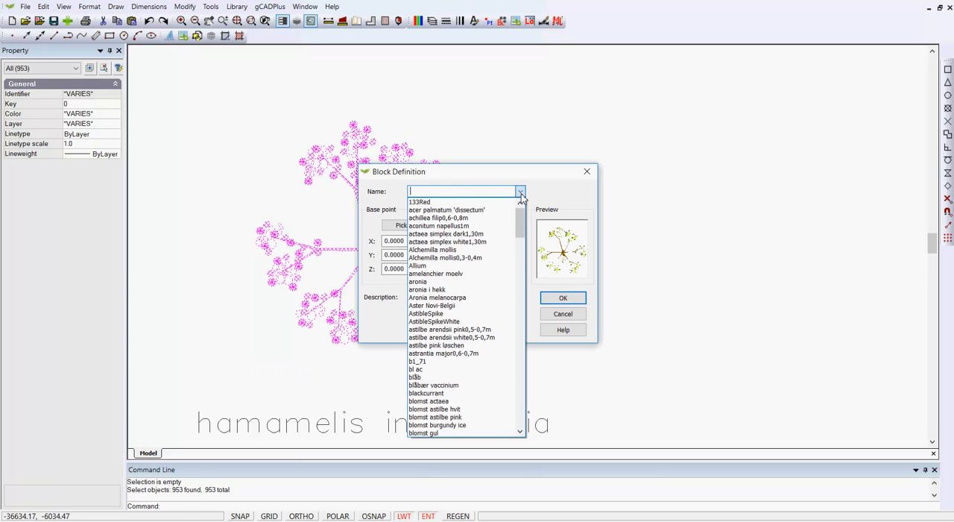
{"action": "scroll", "scroll_direction": "down", "scroll_amount": 3}
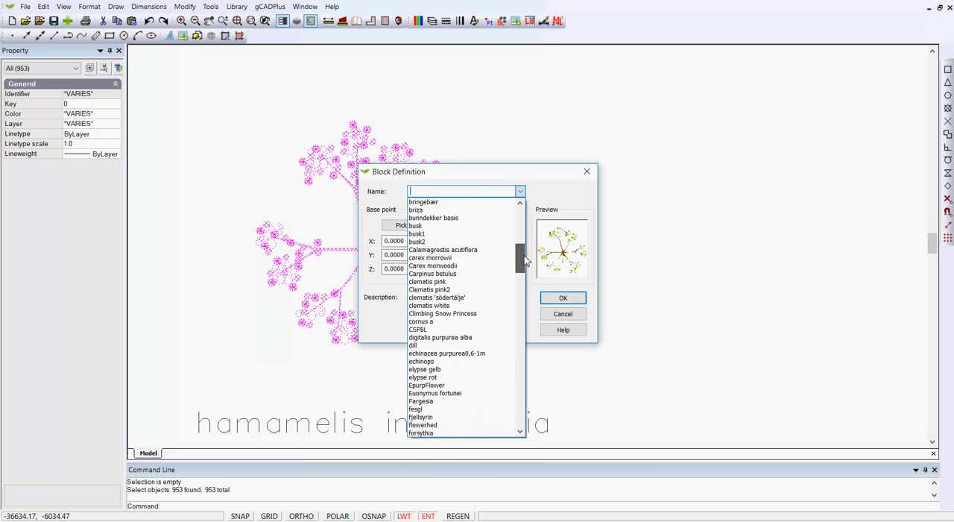
{"action": "scroll", "scroll_direction": "down", "scroll_amount": 3}
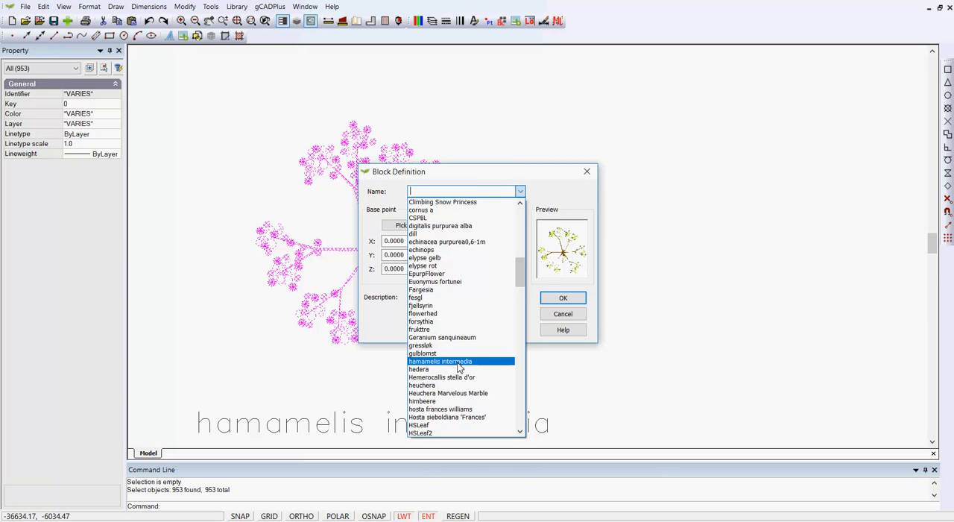
{"action": "left_click", "coordinate": [440, 361]}
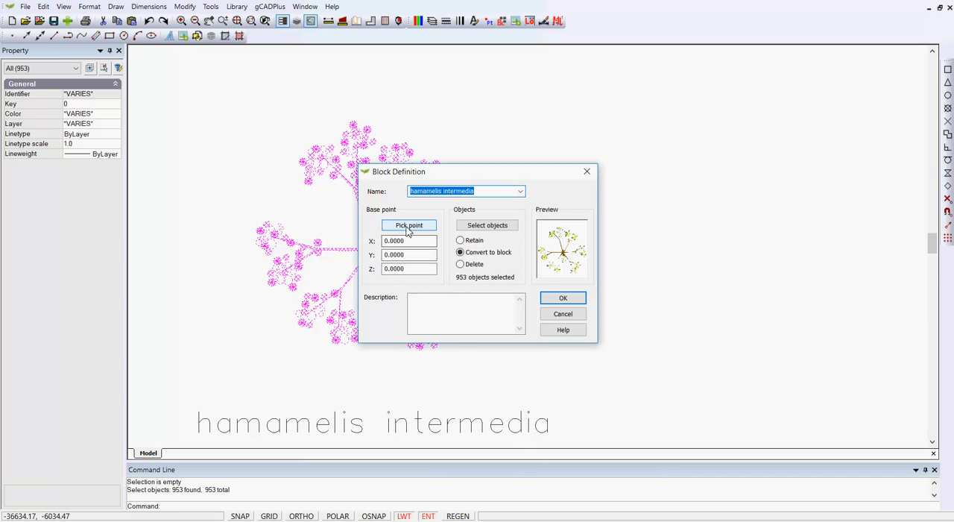
{"action": "left_click", "coordinate": [409, 225]}
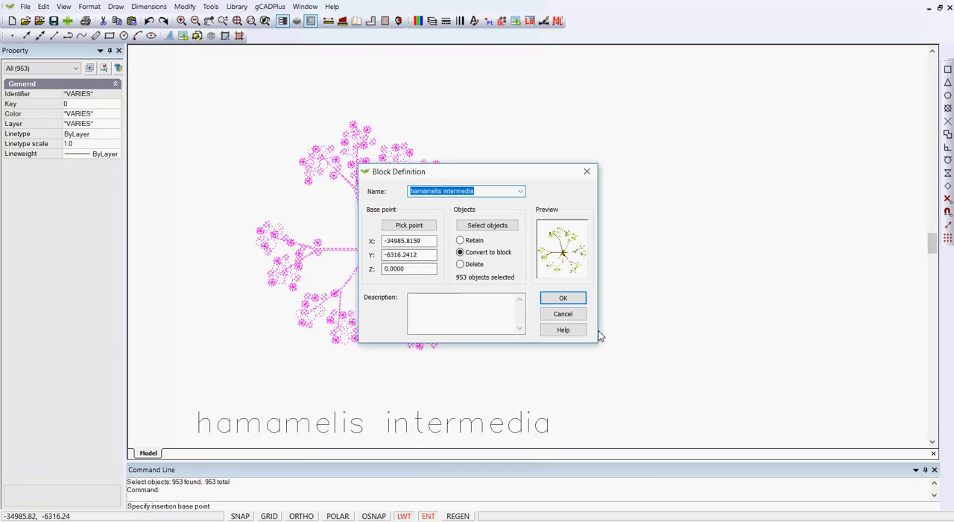
{"action": "left_click", "coordinate": [563, 297]}
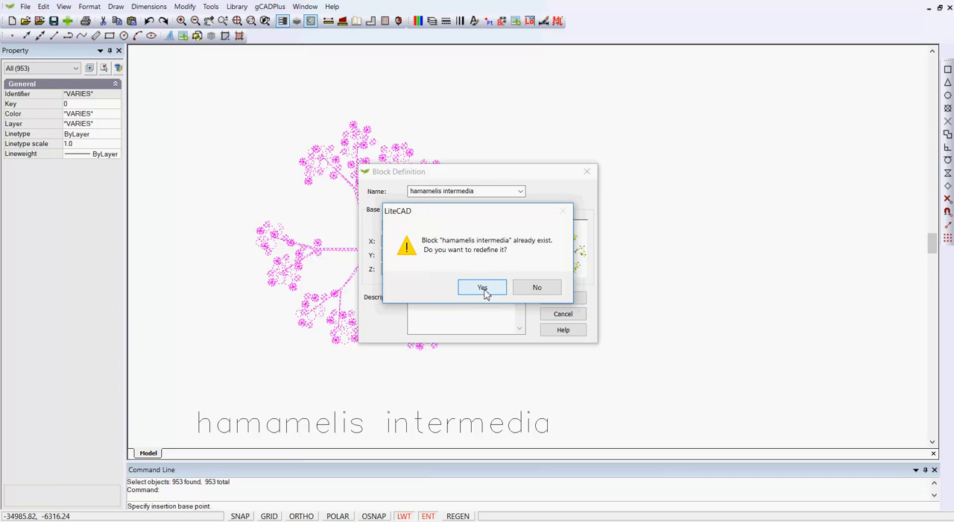
{"action": "left_click", "coordinate": [481, 288]}
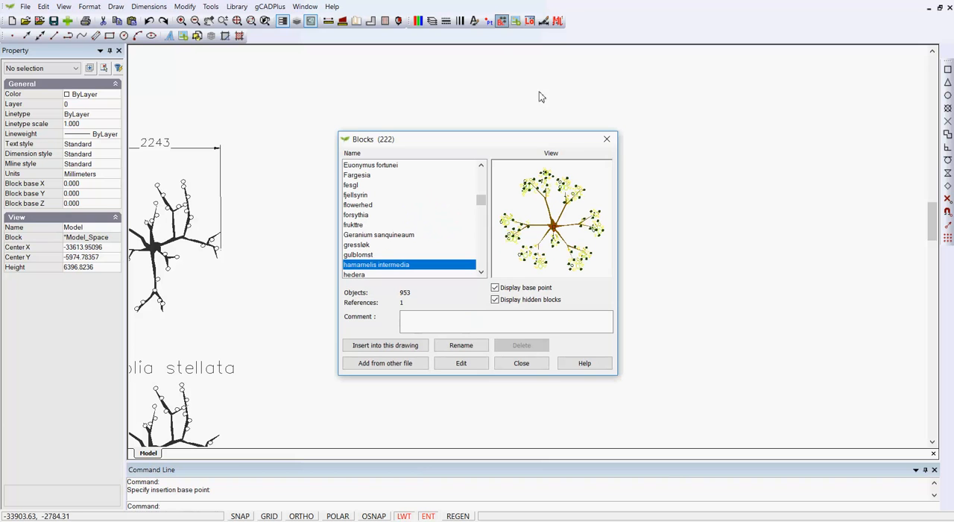
{"action": "mouse_move", "coordinate": [486, 254]}
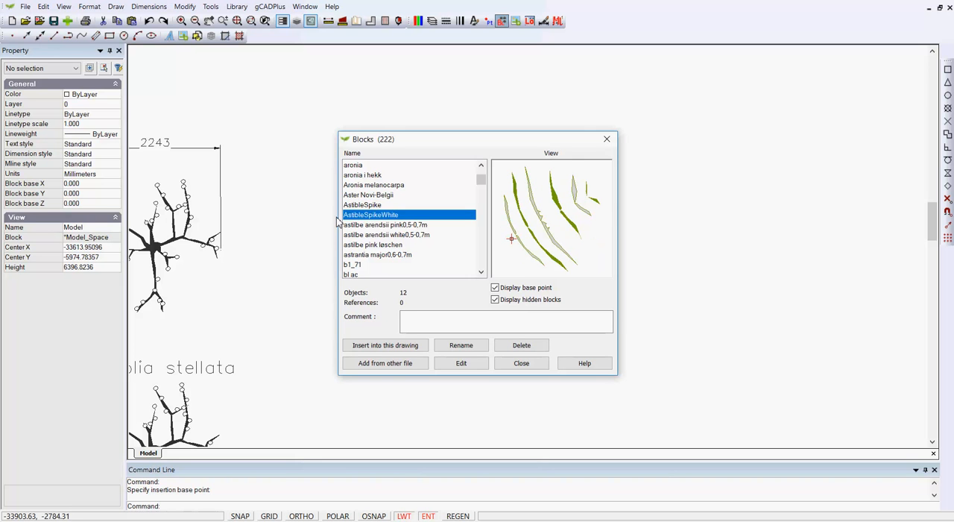
Preview astilbe pink løschen, showing one object and 2 references.
{"action": "left_click", "coordinate": [386, 234]}
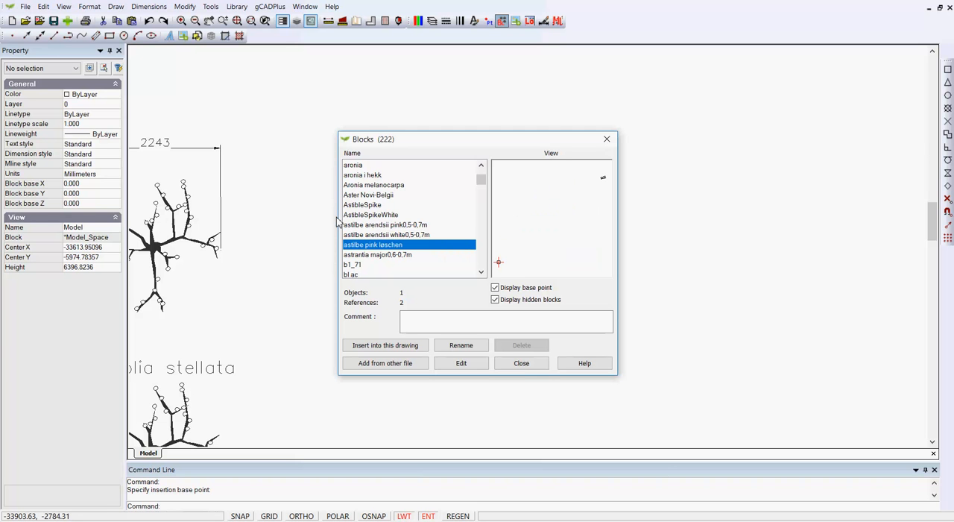
{"action": "mouse_move", "coordinate": [383, 256]}
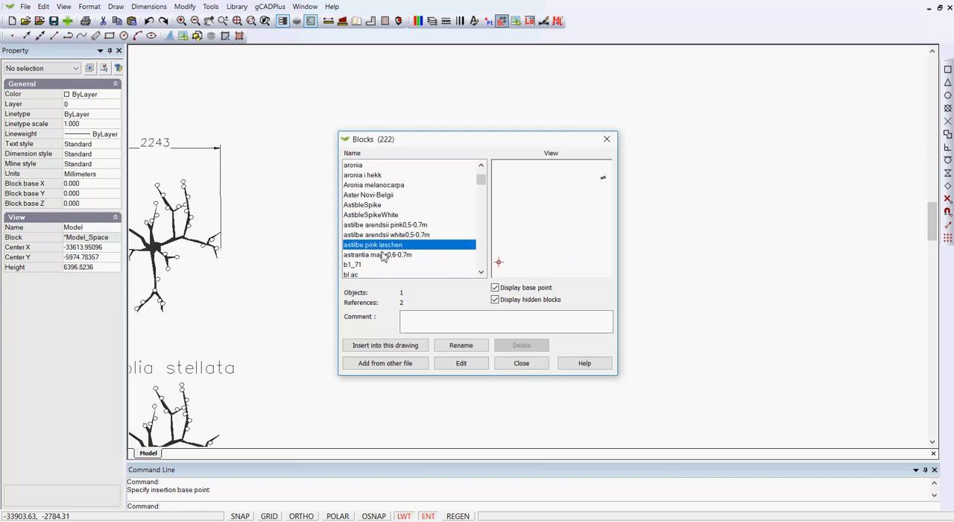
{"action": "mouse_move", "coordinate": [570, 259]}
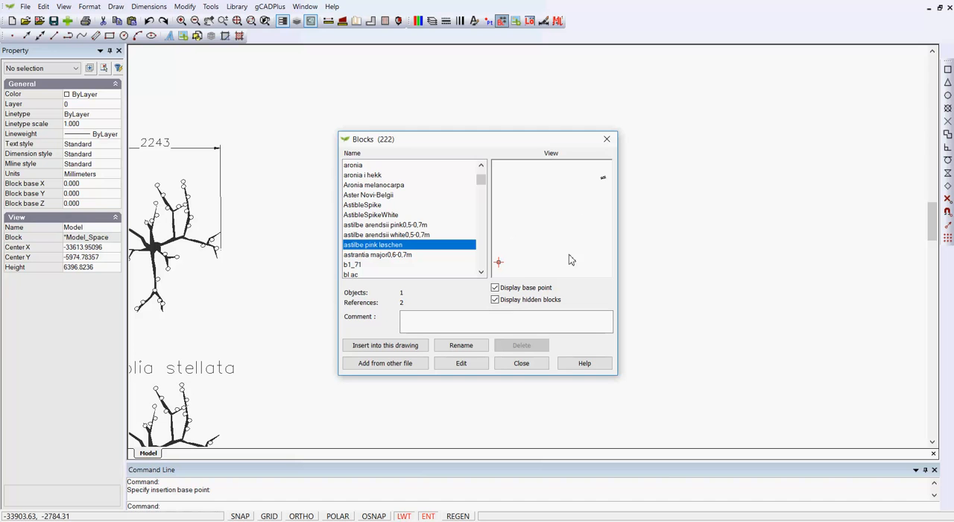
{"action": "mouse_move", "coordinate": [606, 186]}
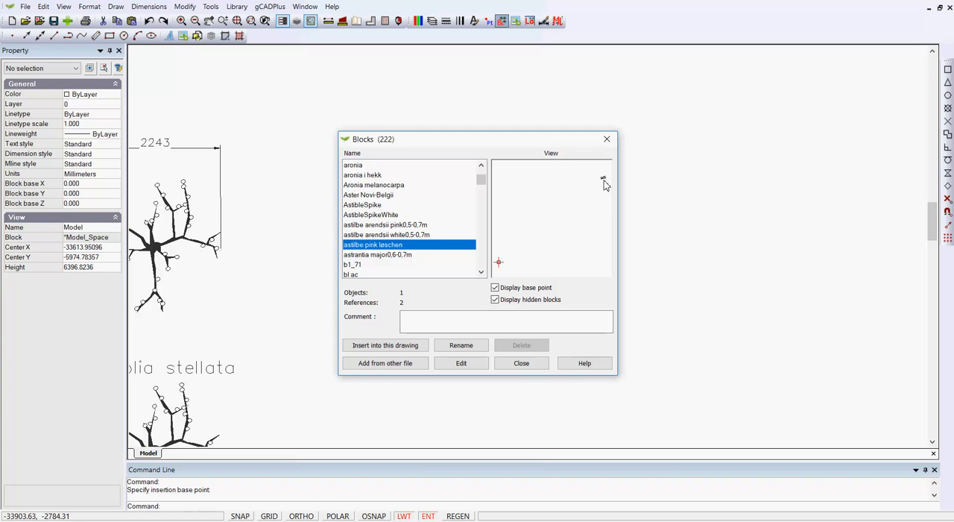
{"action": "mouse_move", "coordinate": [501, 203]}
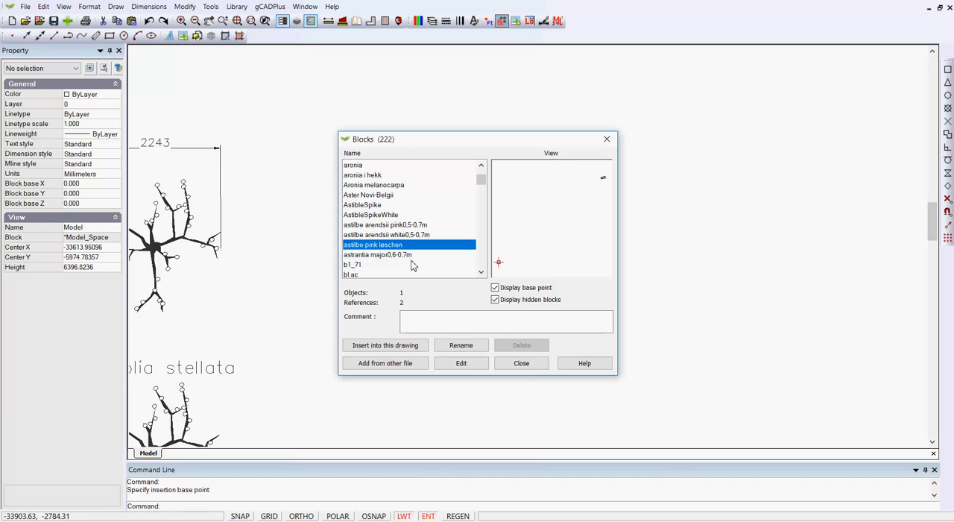
{"action": "mouse_move", "coordinate": [408, 264]}
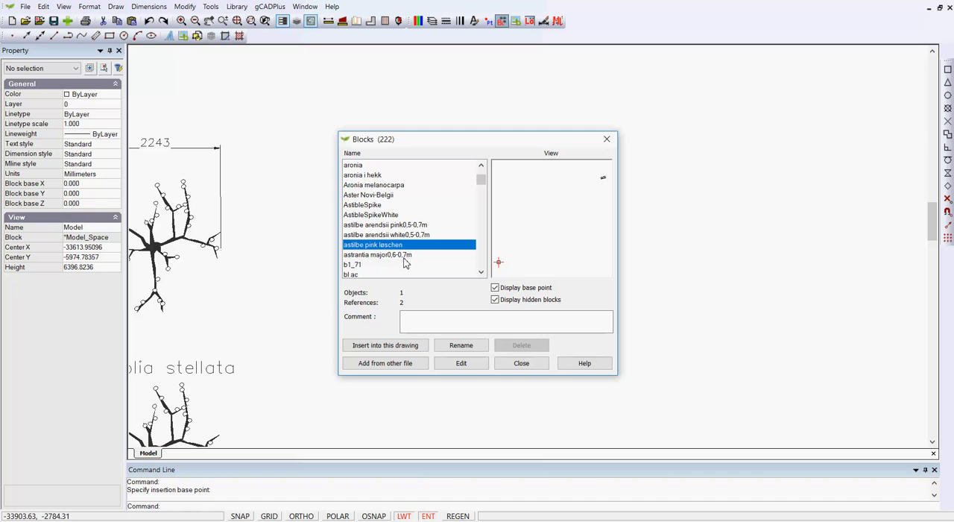
{"action": "mouse_move", "coordinate": [357, 254]}
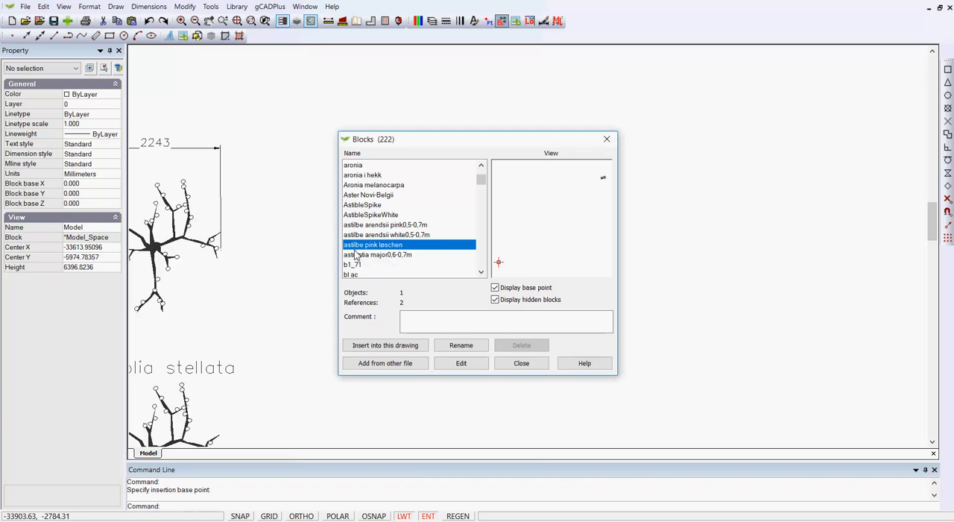
{"action": "mouse_move", "coordinate": [375, 255]}
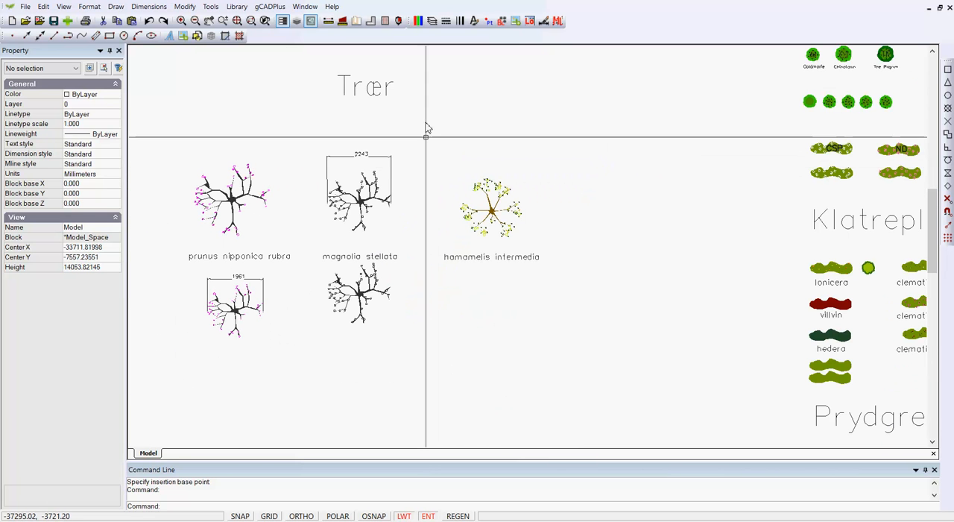
{"action": "mouse_move", "coordinate": [336, 41]}
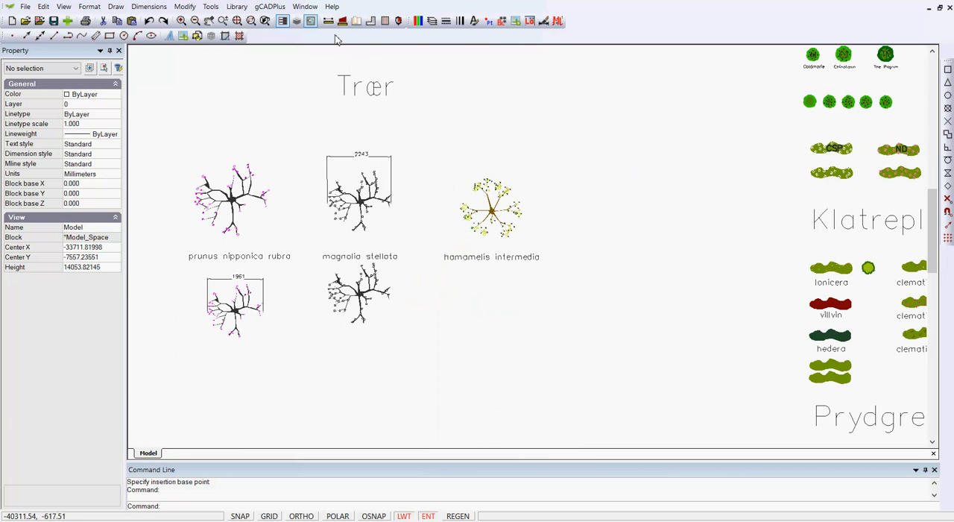
{"action": "mouse_move", "coordinate": [270, 6]}
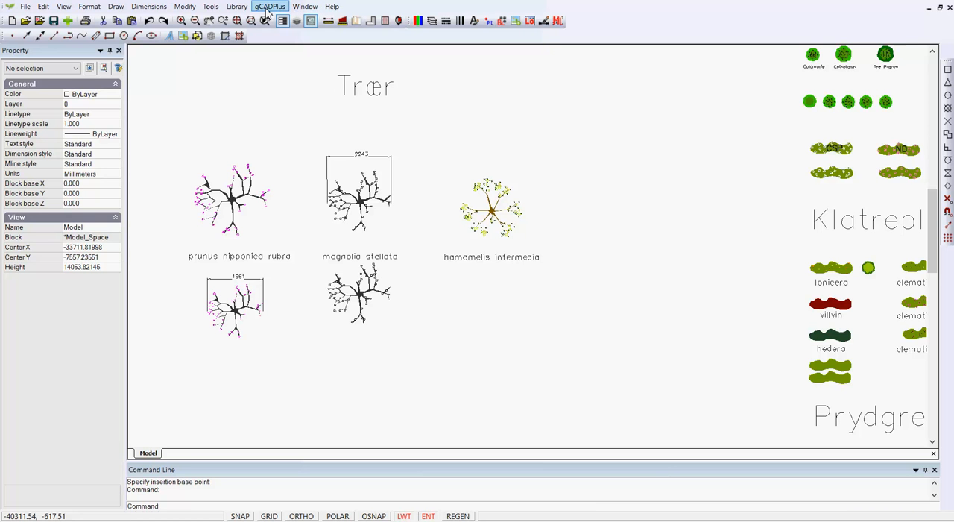
Run Find Text for FIND, close it, and zoom out over the whole library.
{"action": "left_click", "coordinate": [184, 6]}
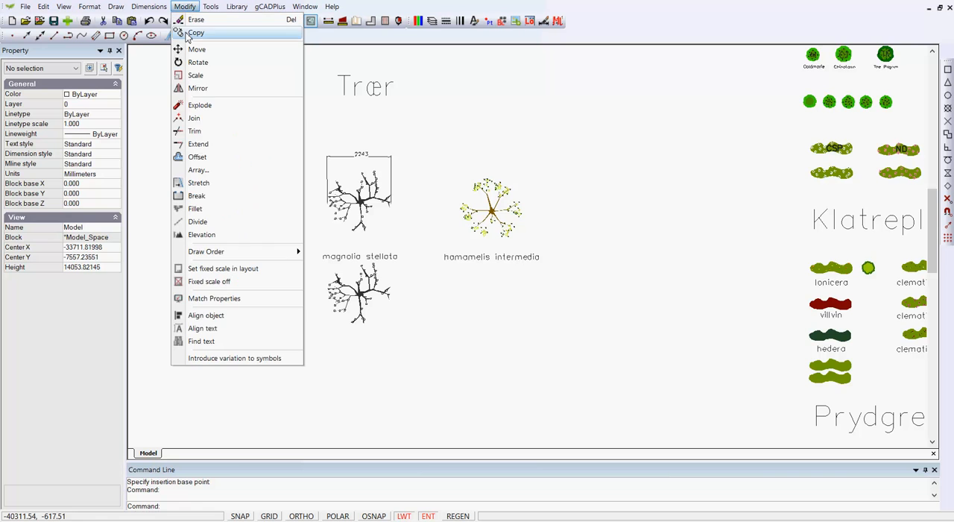
{"action": "left_click", "coordinate": [202, 341]}
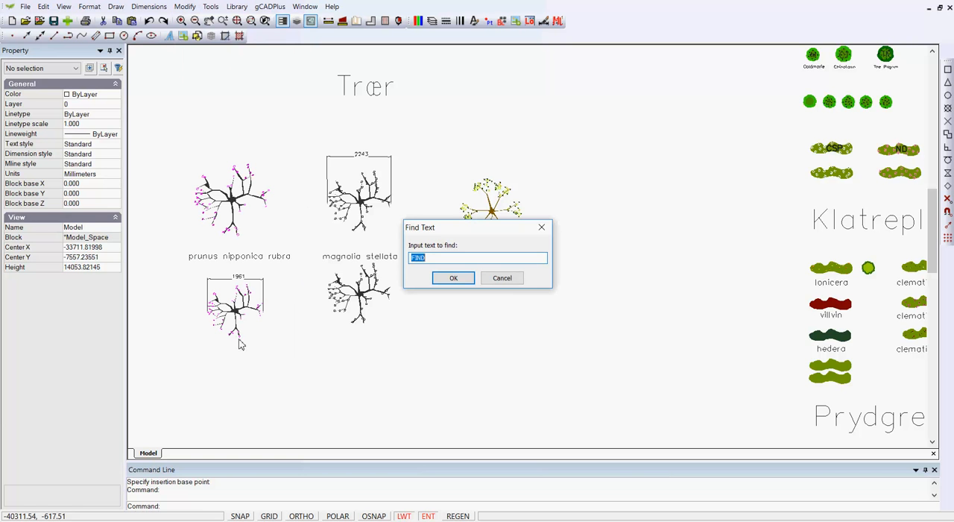
{"action": "mouse_move", "coordinate": [448, 294]}
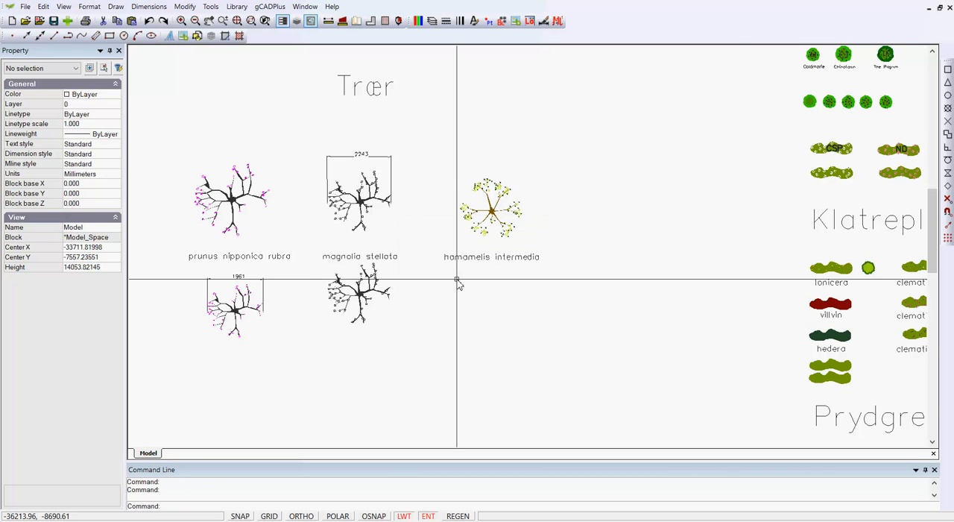
{"action": "scroll", "scroll_direction": "down", "scroll_amount": 3}
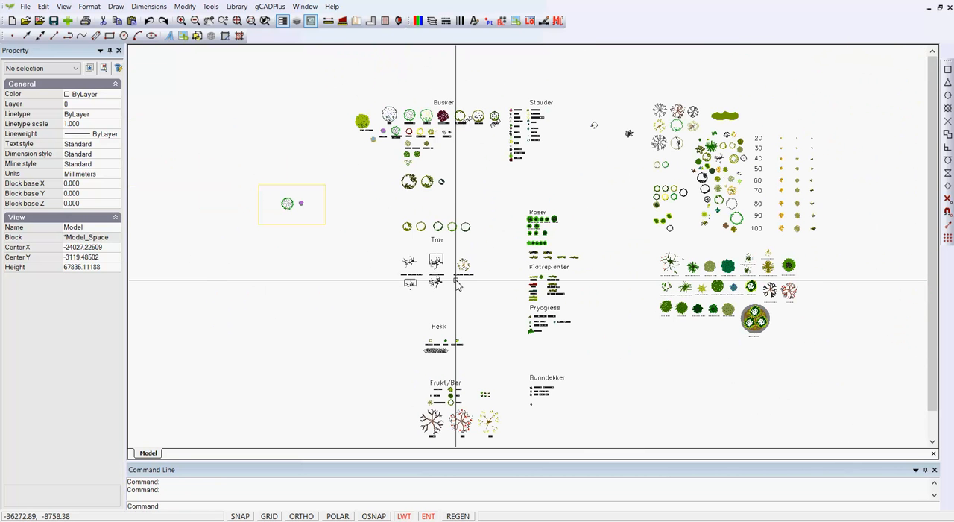
{"action": "mouse_move", "coordinate": [480, 260]}
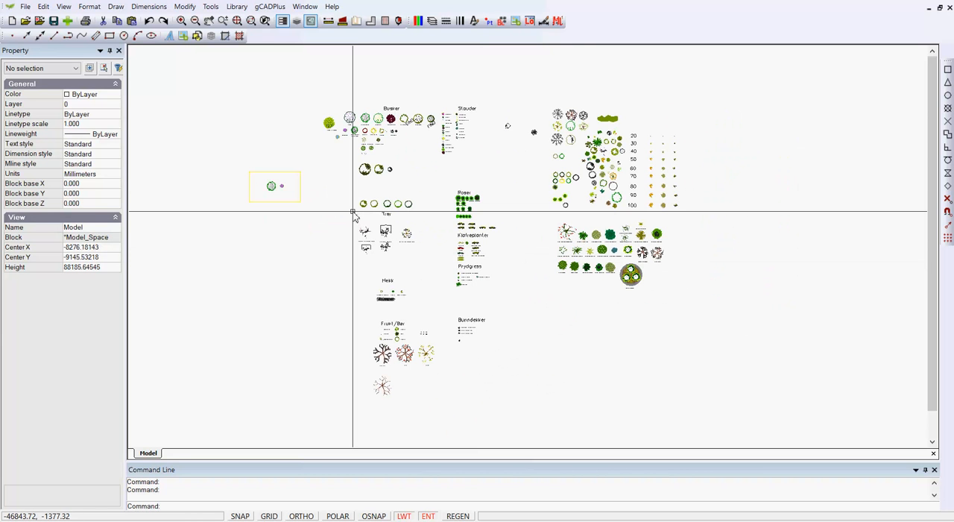
{"action": "mouse_move", "coordinate": [353, 216]}
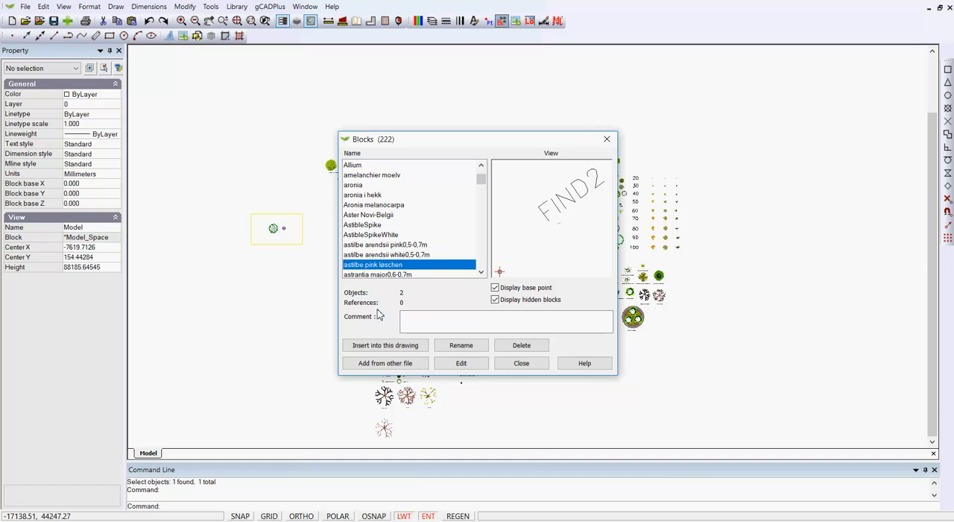
Delete the astilbe pink løschen block, confirm, and dismiss the 14-block deletion notice.
{"action": "left_click", "coordinate": [521, 345]}
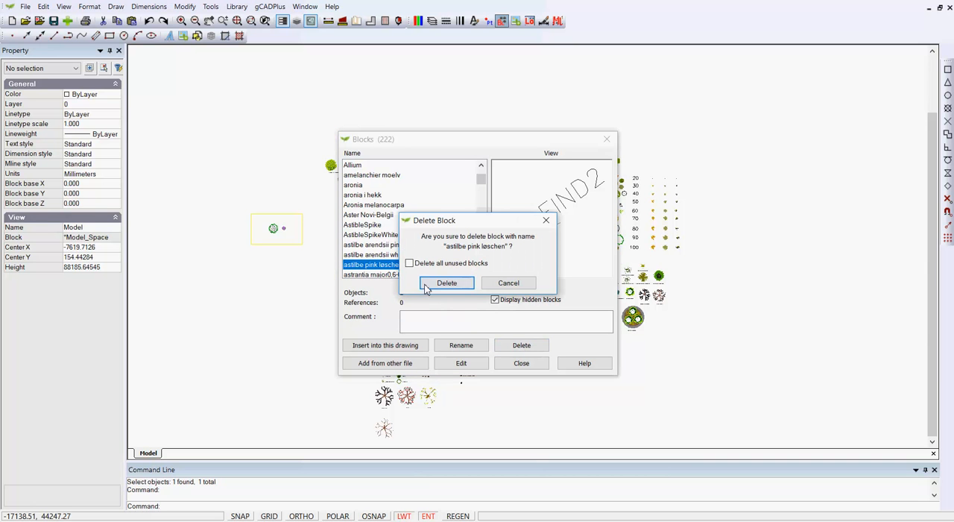
{"action": "left_click", "coordinate": [447, 283]}
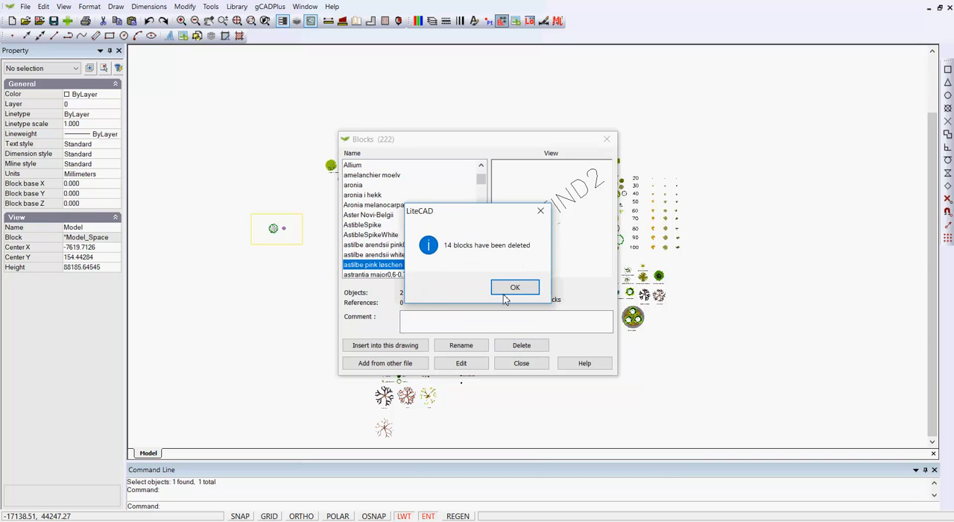
{"action": "left_click", "coordinate": [514, 288]}
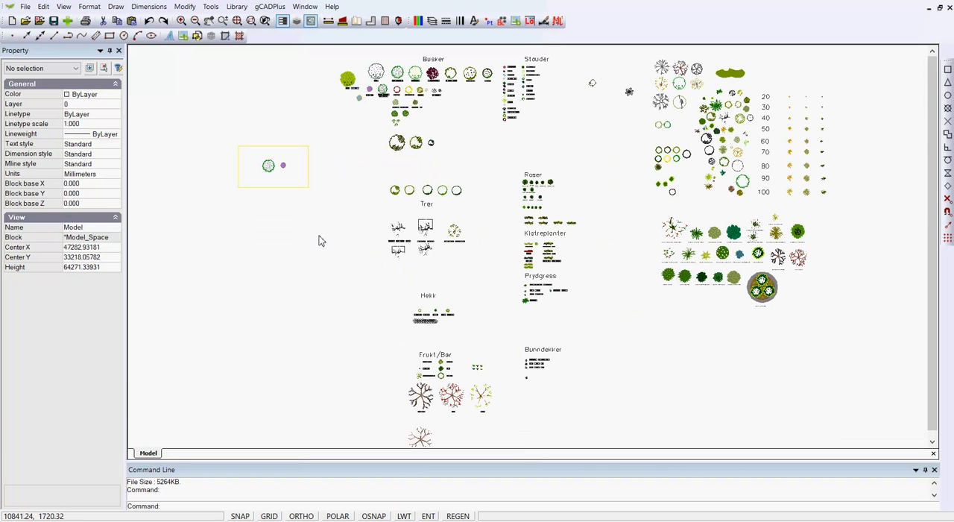
{"action": "mouse_move", "coordinate": [423, 246]}
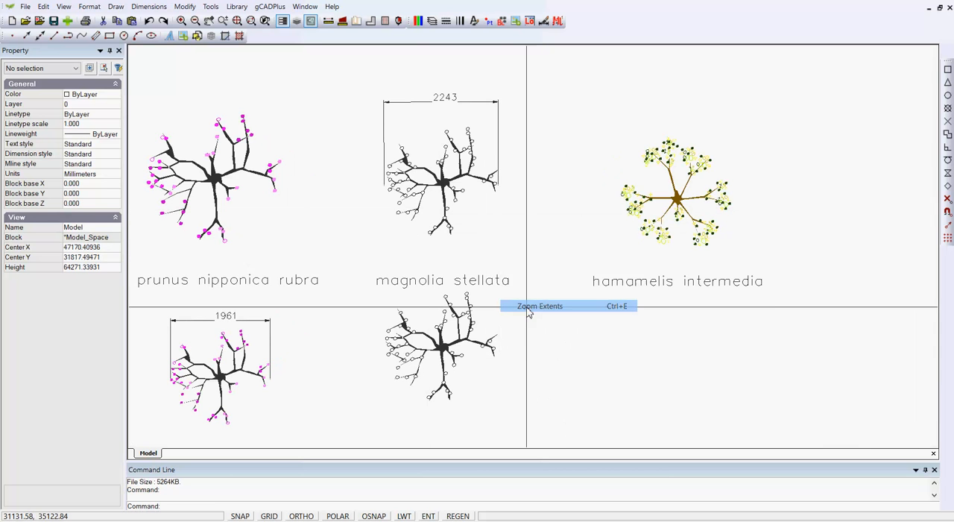
Zoom to extents to frame the whole plant symbol library.
{"action": "left_click", "coordinate": [539, 306]}
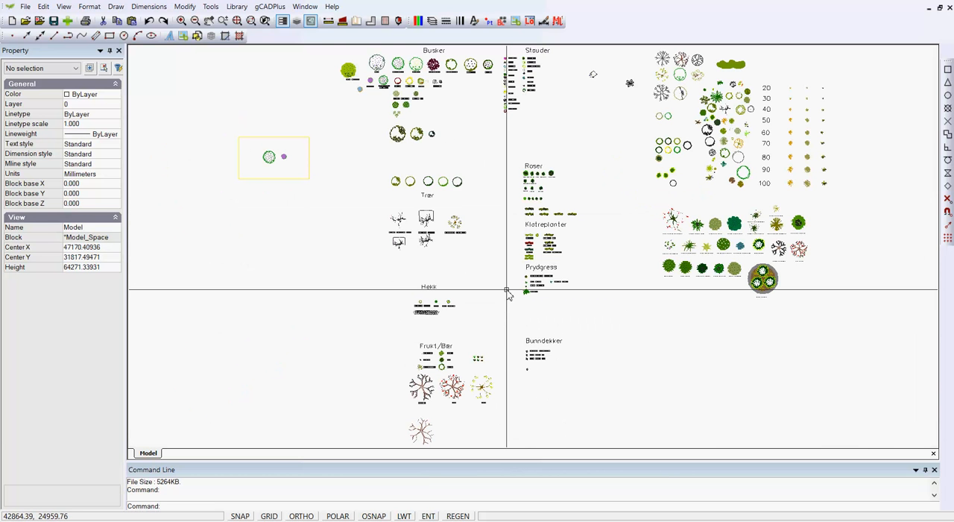